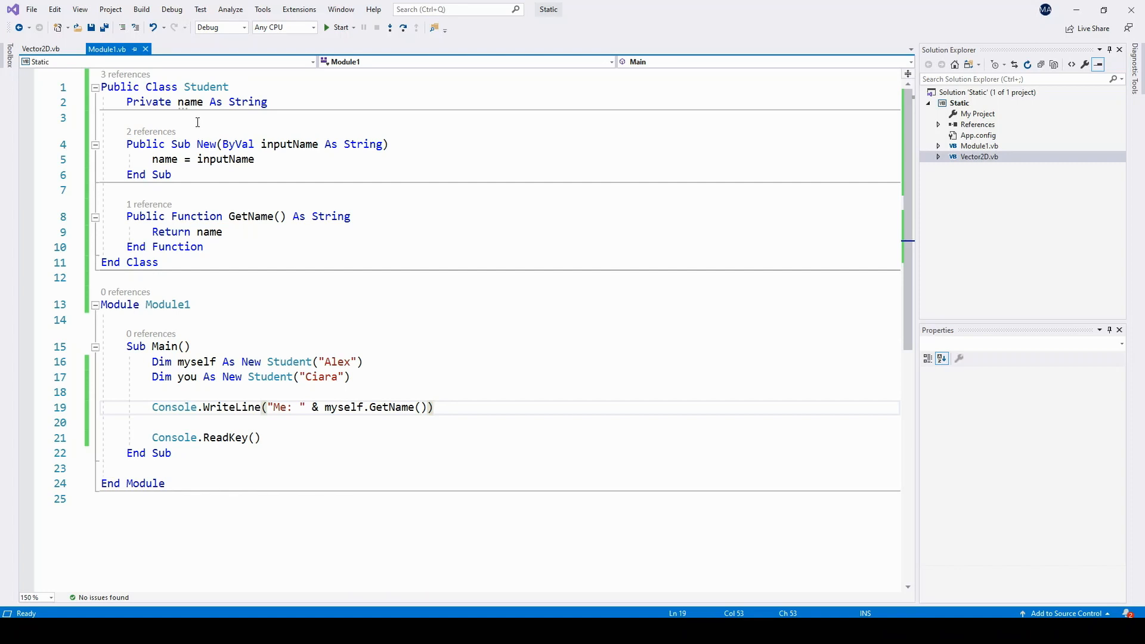
mouse_move(316, 329)
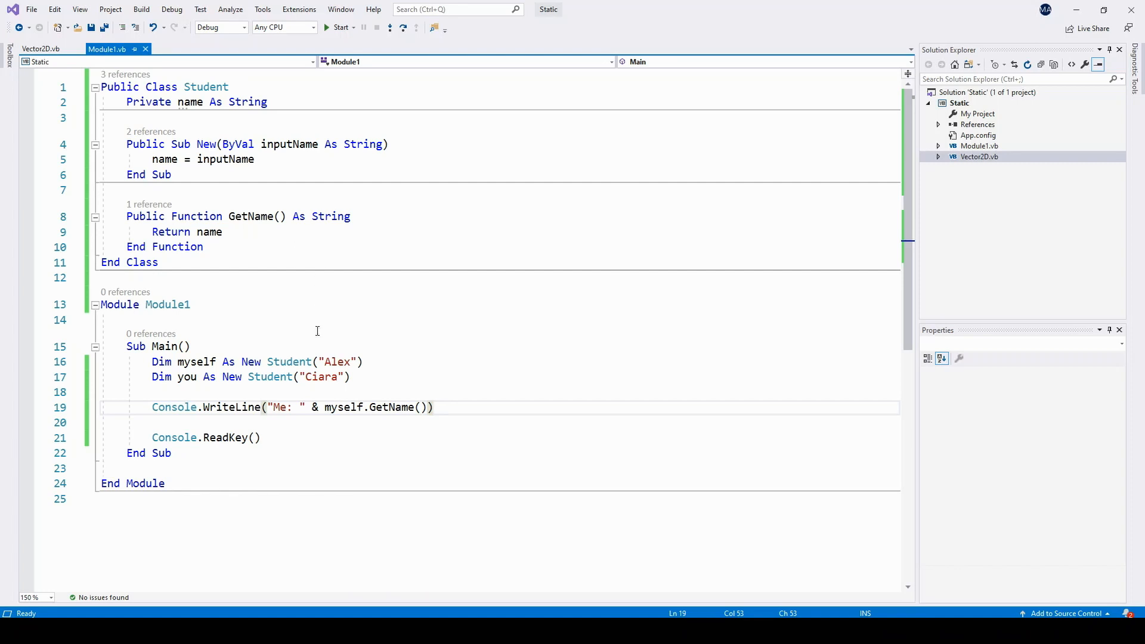
mouse_move(268, 357)
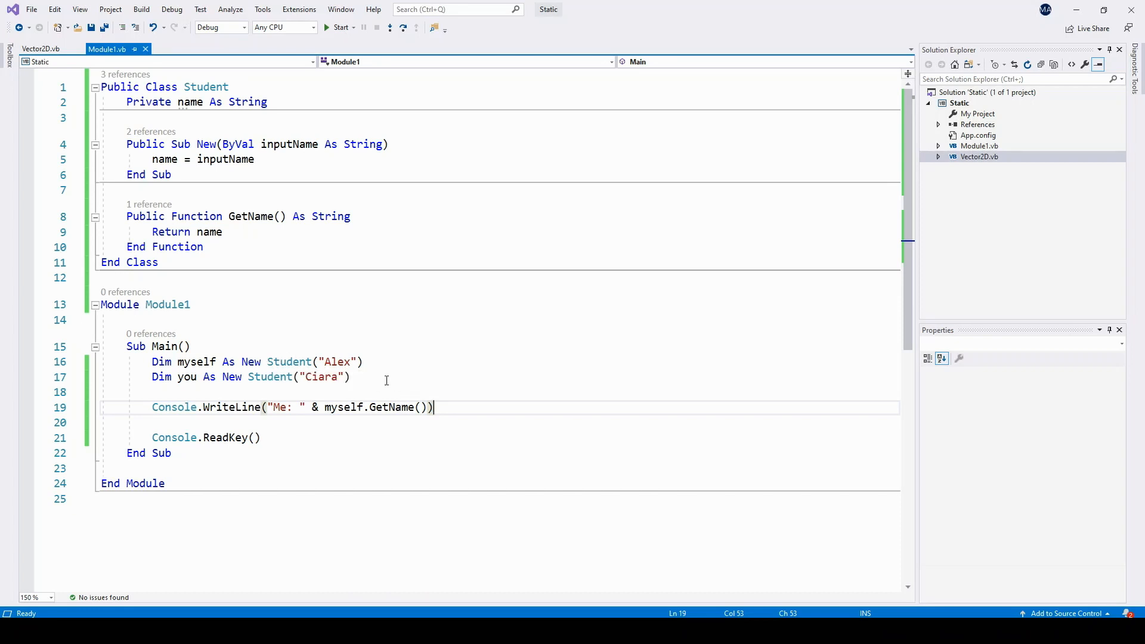
mouse_move(463, 406)
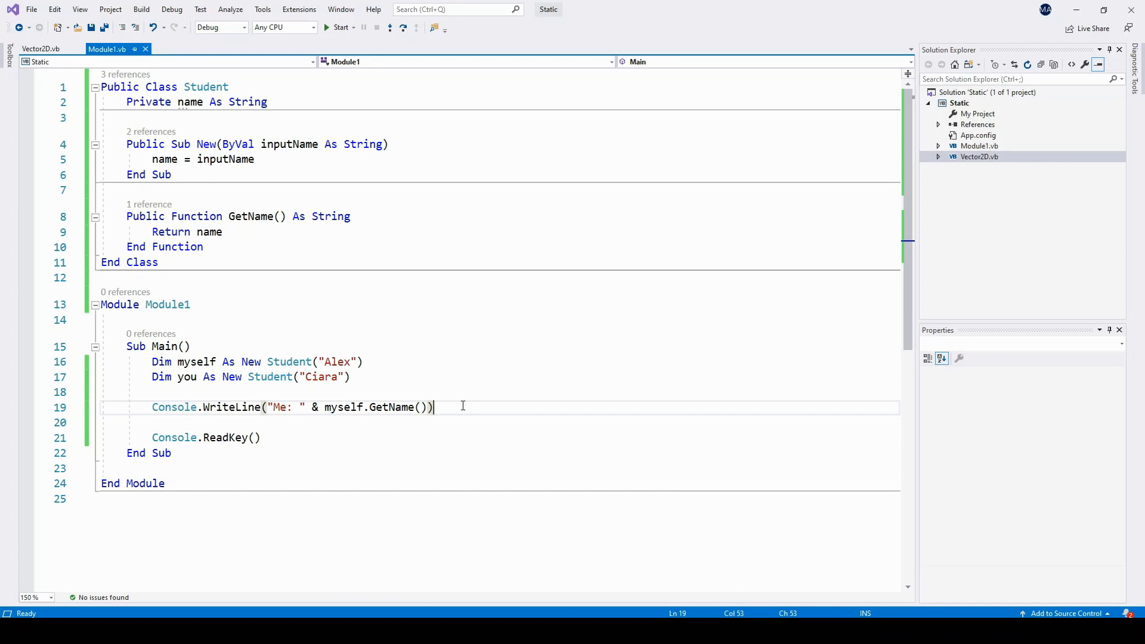
- Add Console.WriteLine("You: " & you.GetName()) to Main and run to show both names
text(conso)
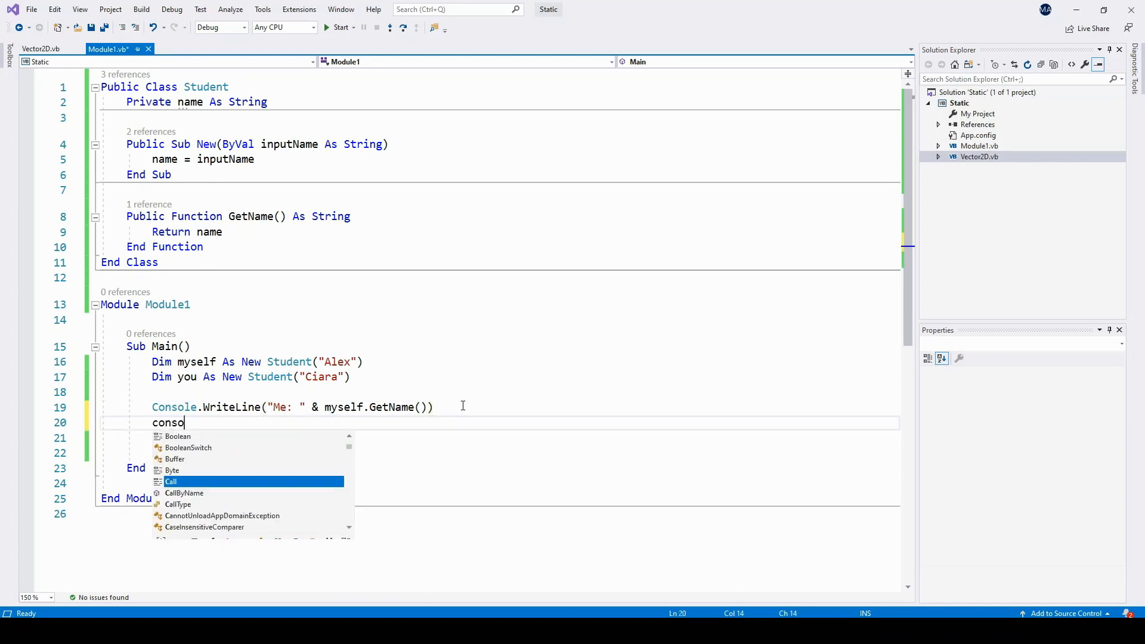
text(Console.writeLine("You: " & you.GetName()
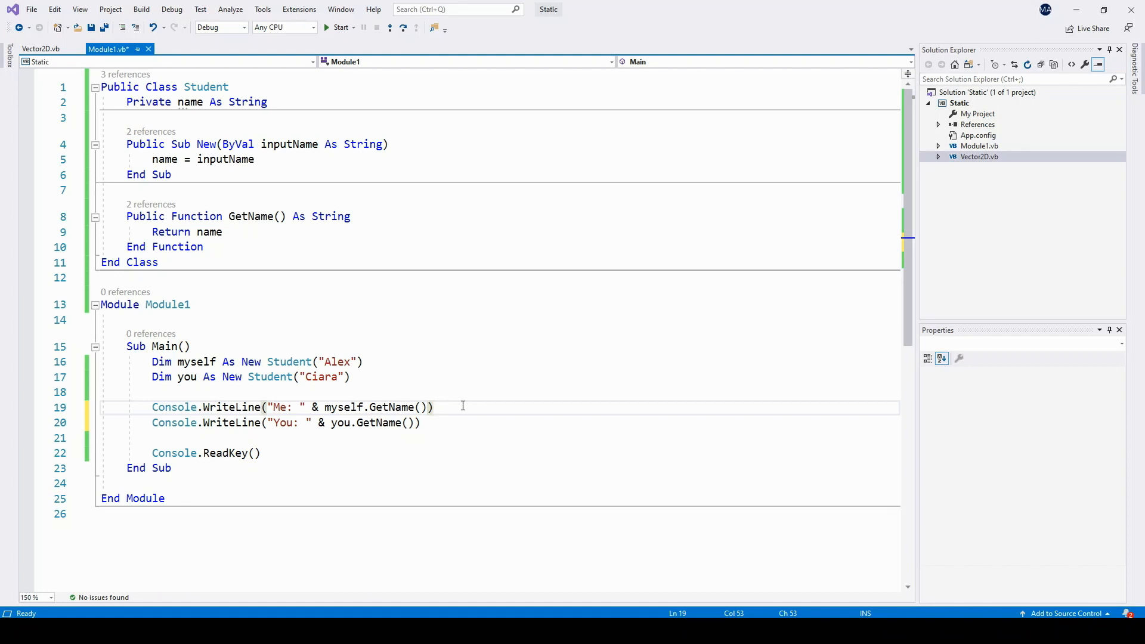
click(336, 27)
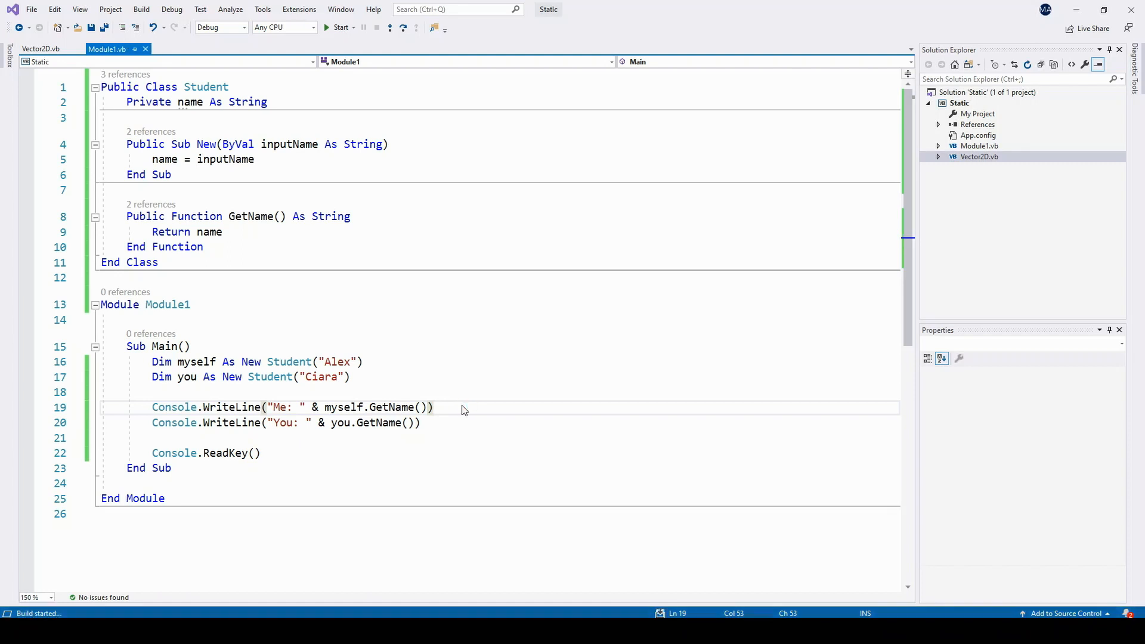
click(339, 27)
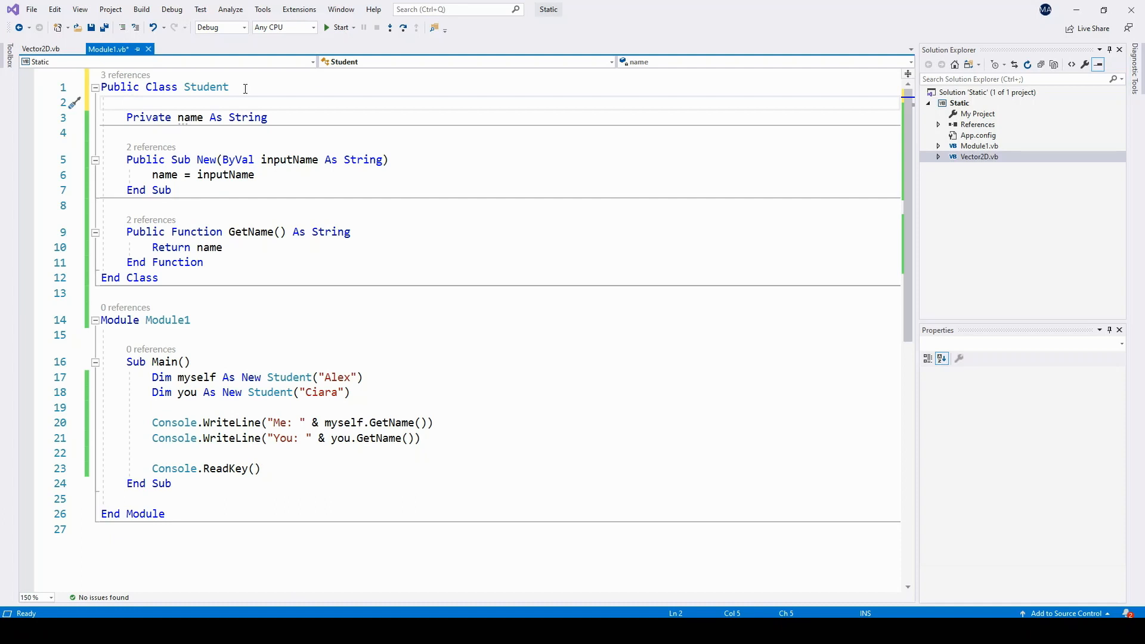
- Declare Private id As Integer and Private Shared nextId As Integer in Student
text(Private id As Integer)
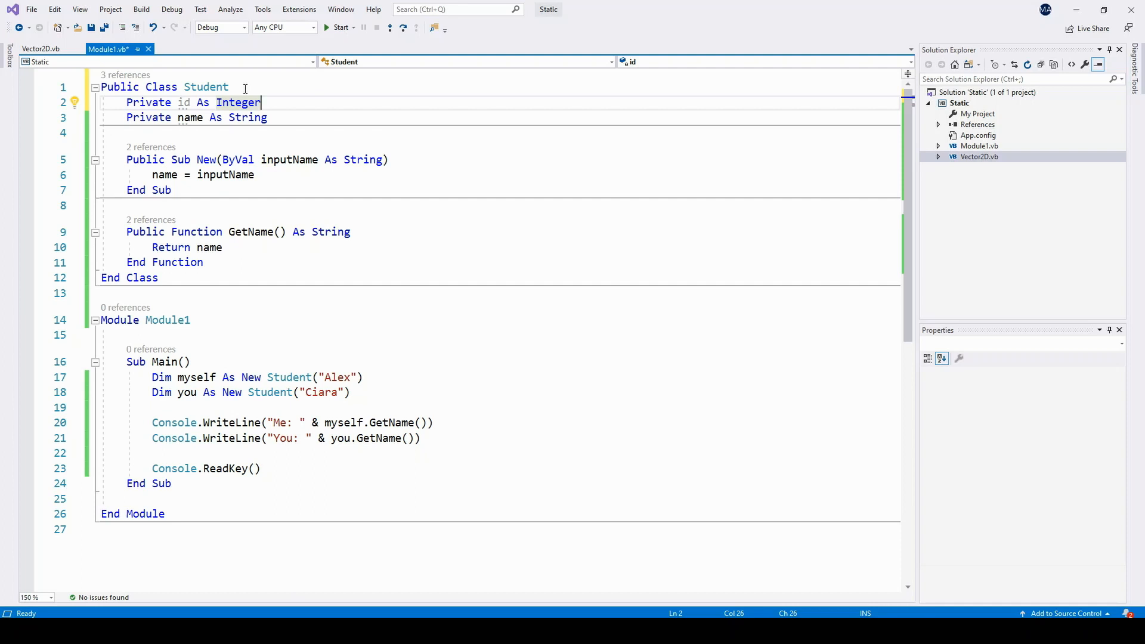
text(pr)
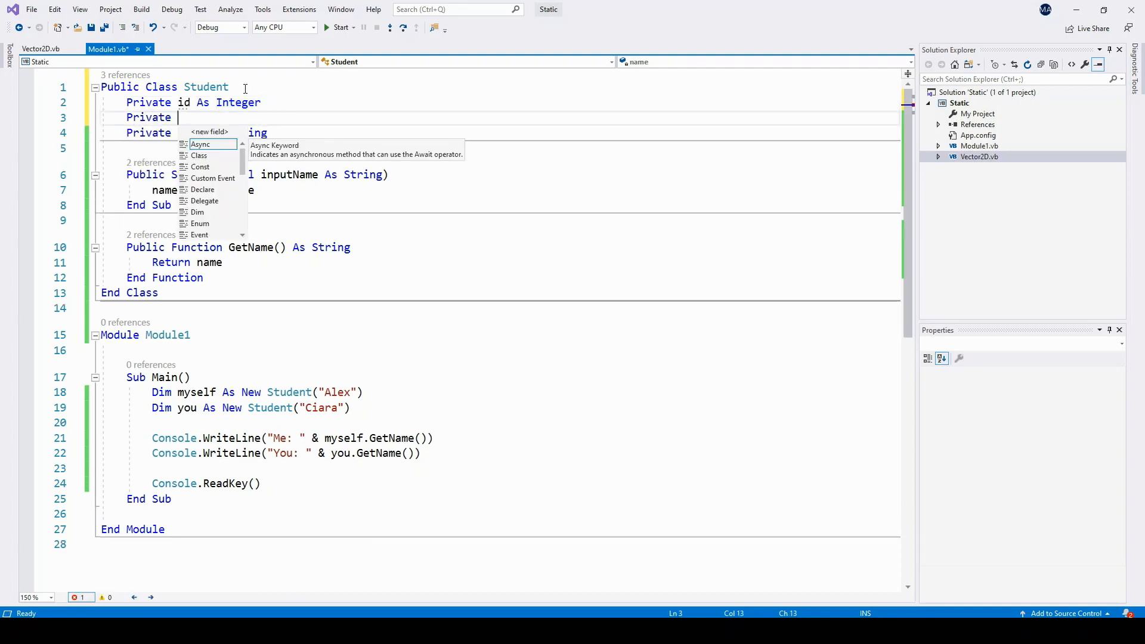
text(shared)
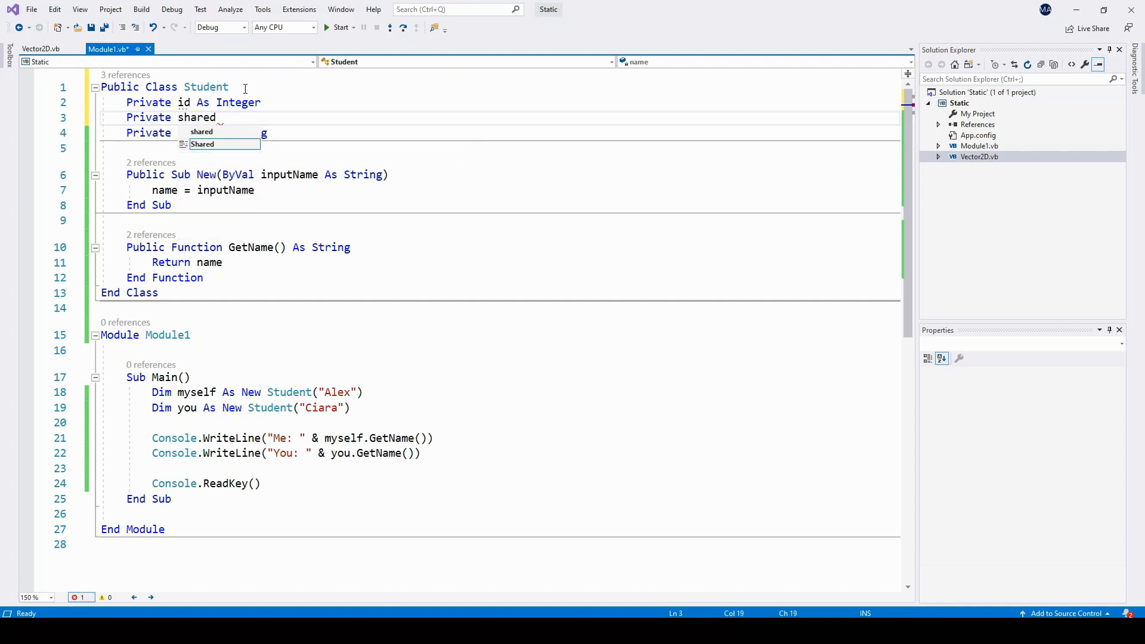
text(neextId As Integer)
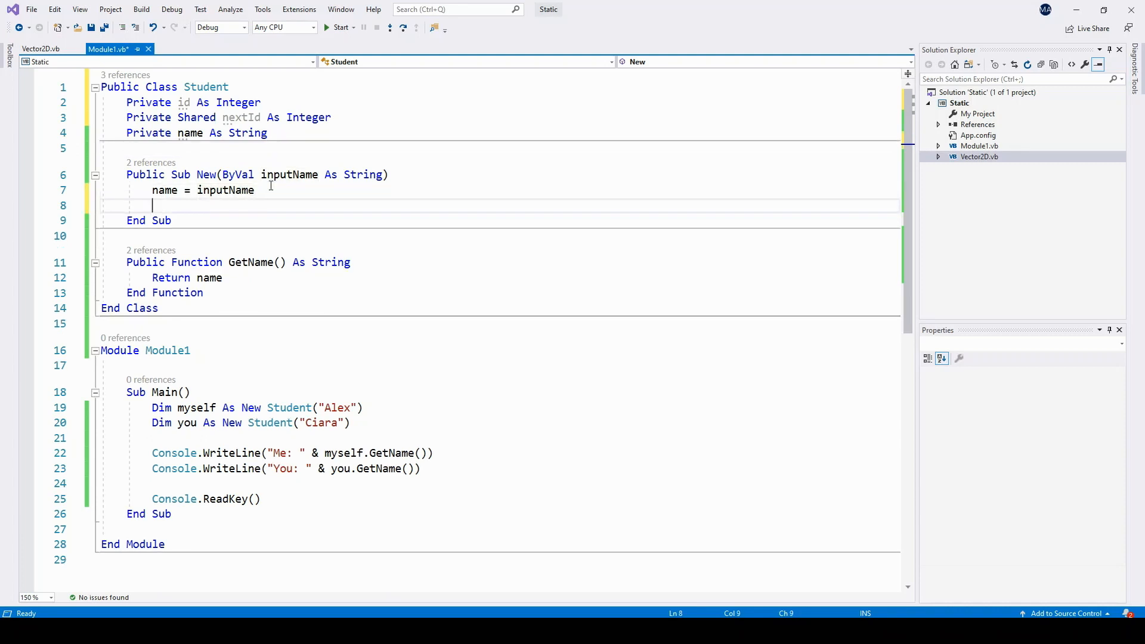
- In Sub New, write id = nextId followed by nextId += 1
text(id)
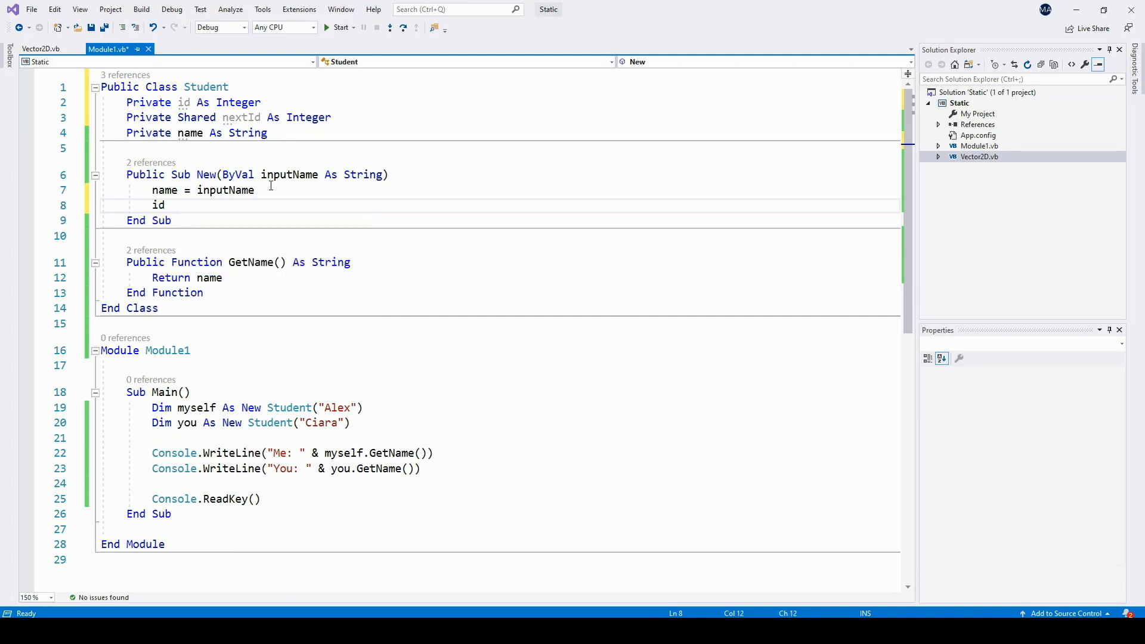
text(= nextid)
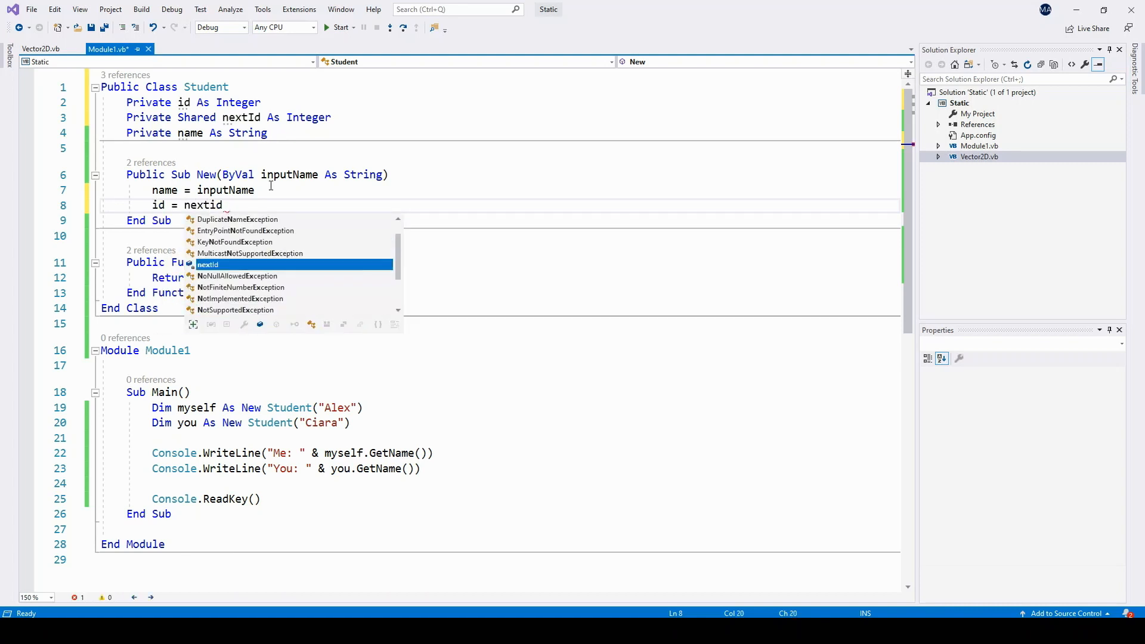
text(next)
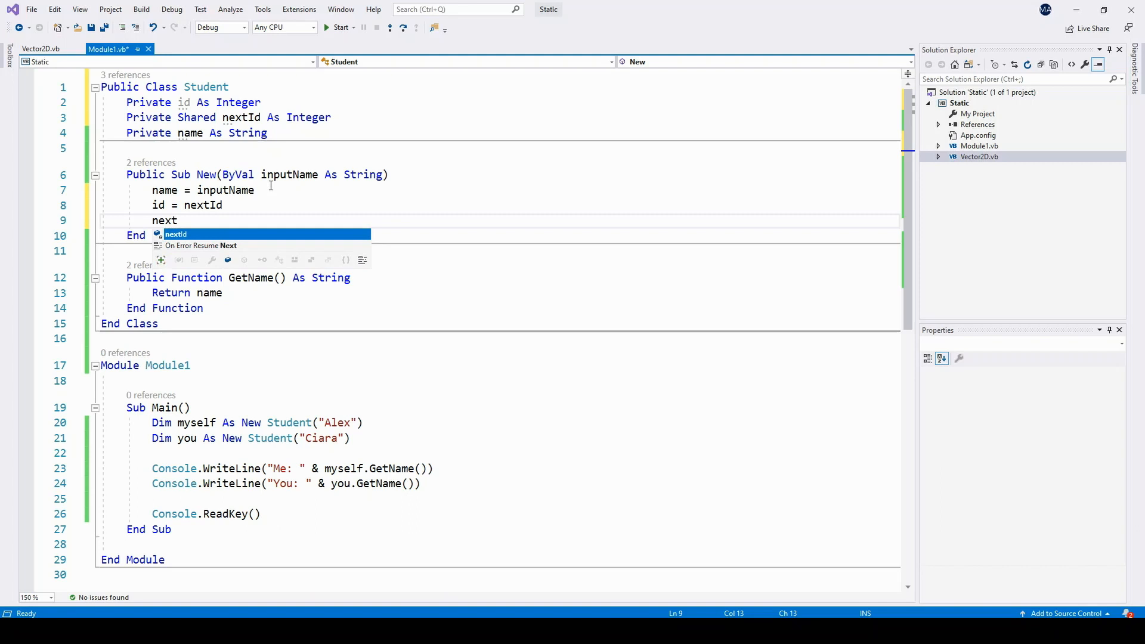
text(Id += 1)
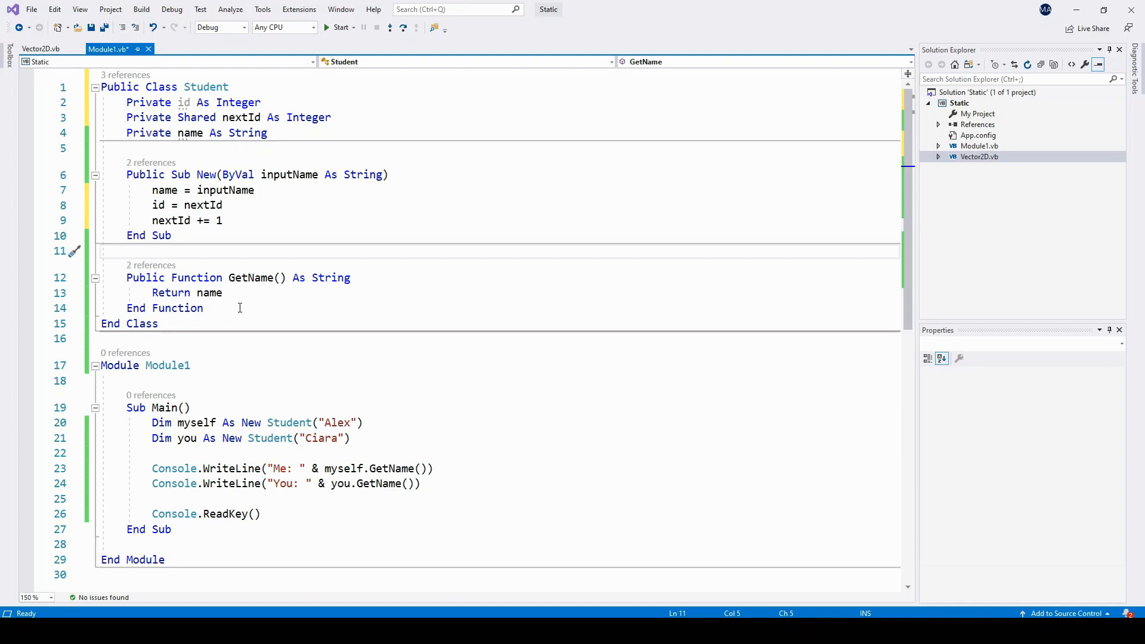
- Place the insertion point below GetName to begin the GetUsername function
click(127, 251)
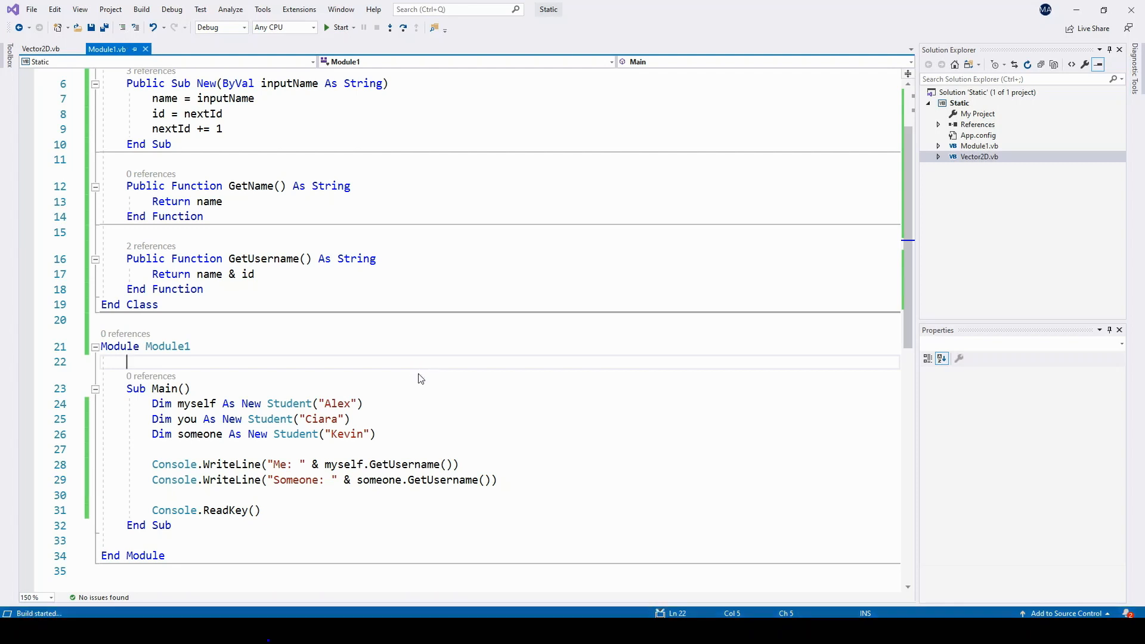
- Run the program to see the usernames Alex0 and Kevin2 in the console
click(337, 26)
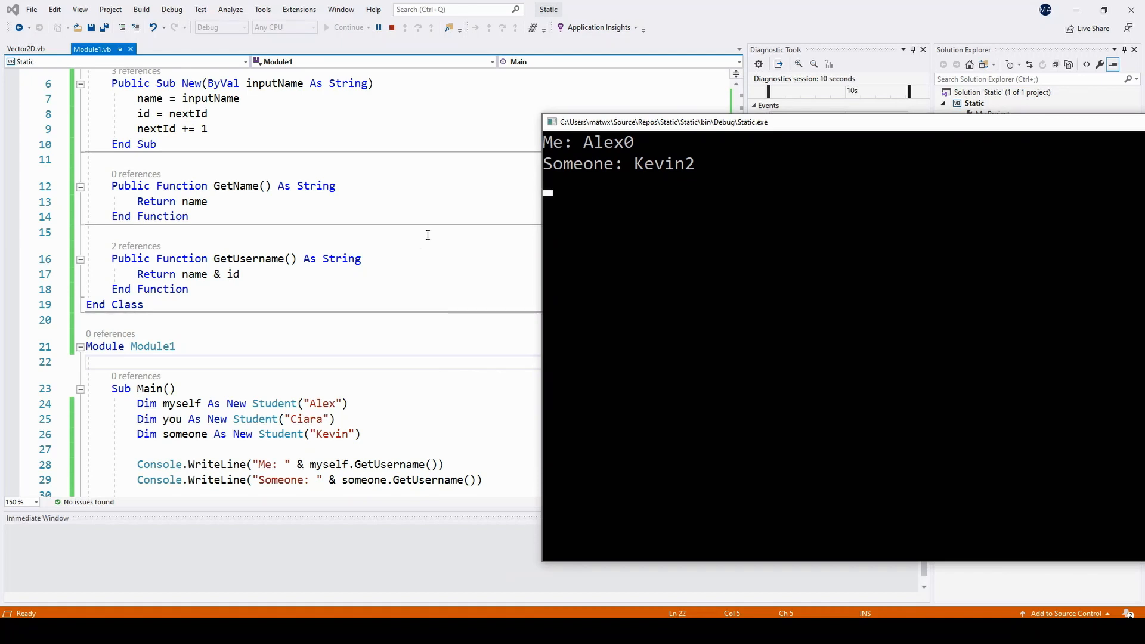
mouse_move(754, 129)
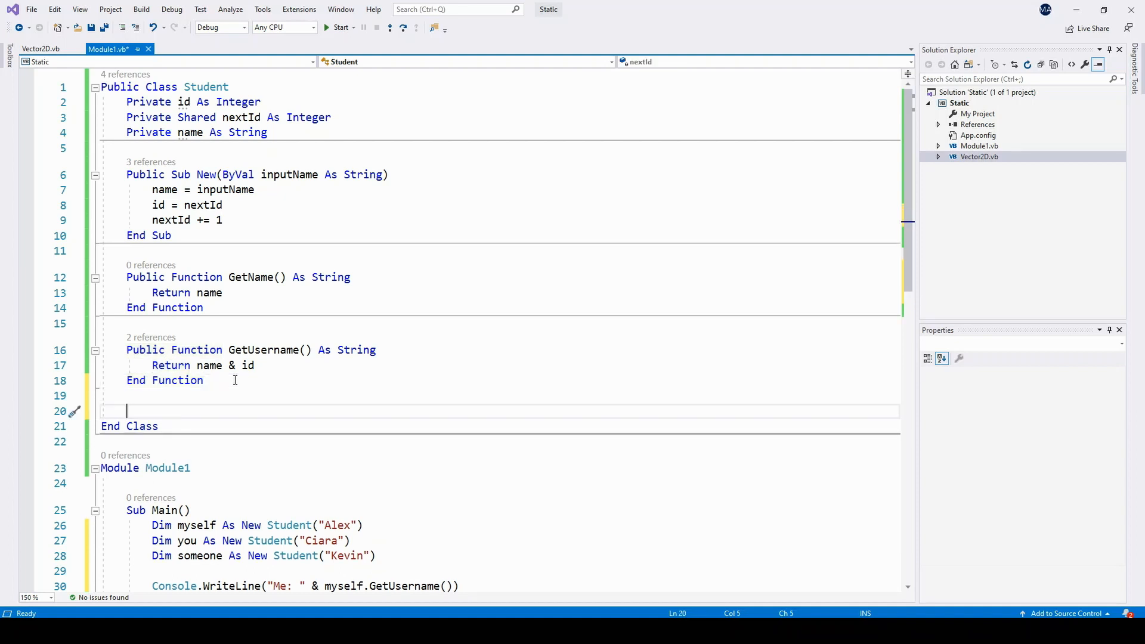
- Write Public Shared Sub ResetID() setting nextId = 0, then move down to Sub Main
text(publi)
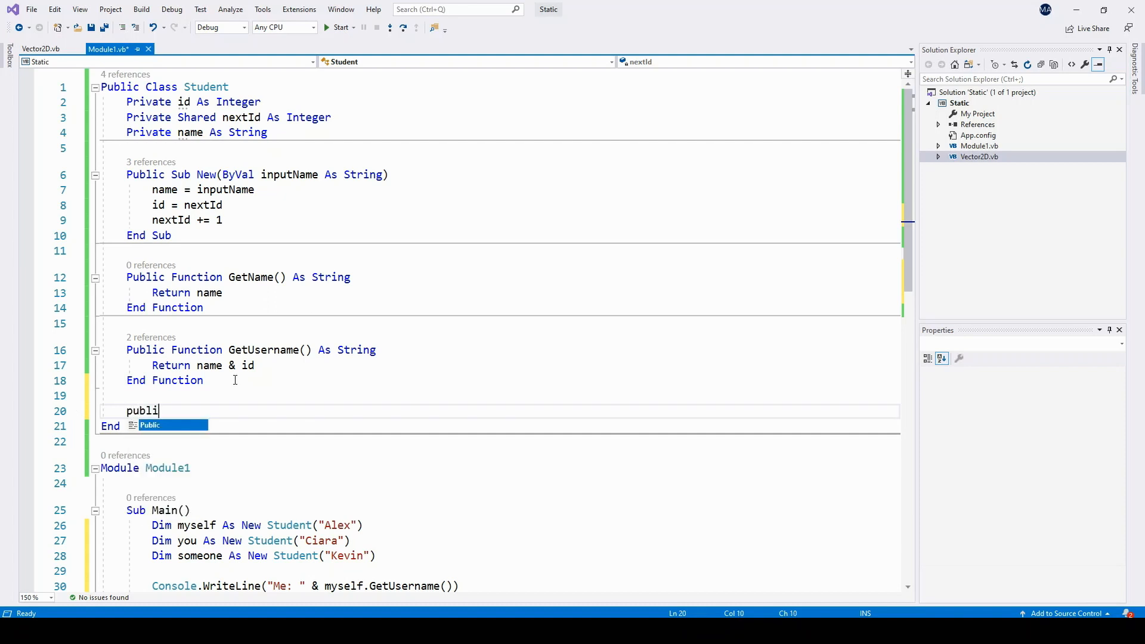
text(c shared Sub ResetID()
text(nextId = 0)
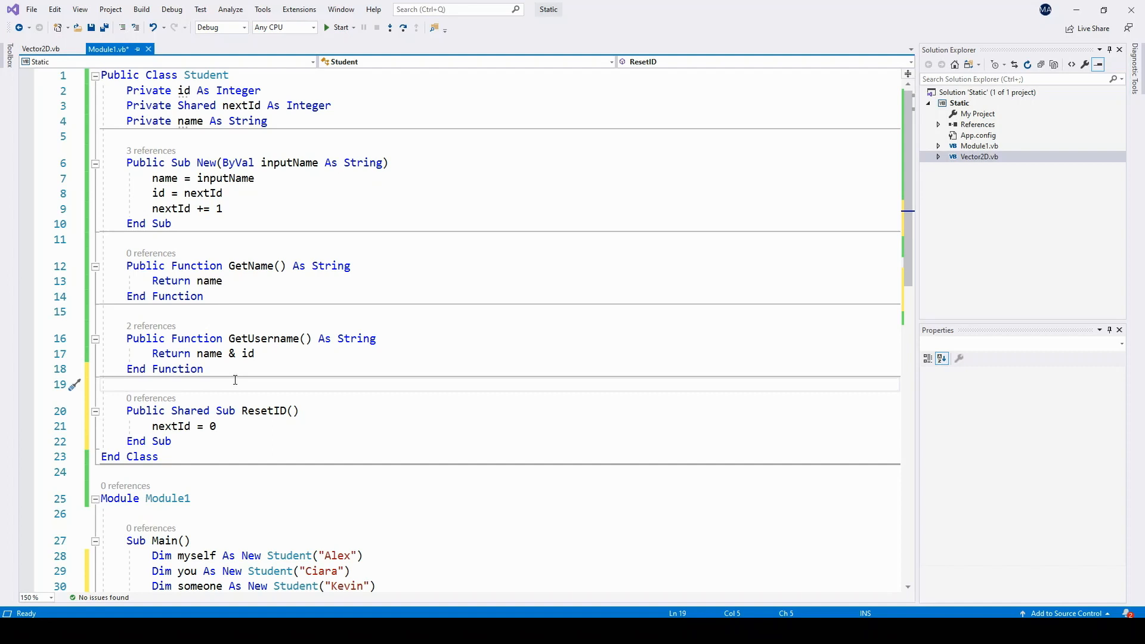
click(127, 383)
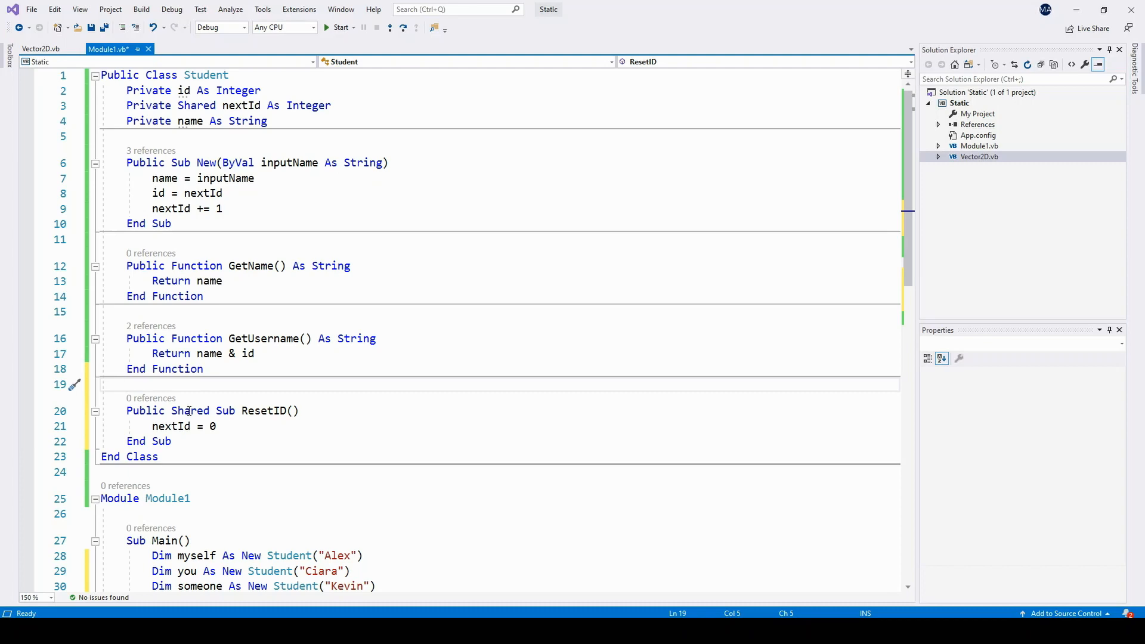
scroll(down, 3)
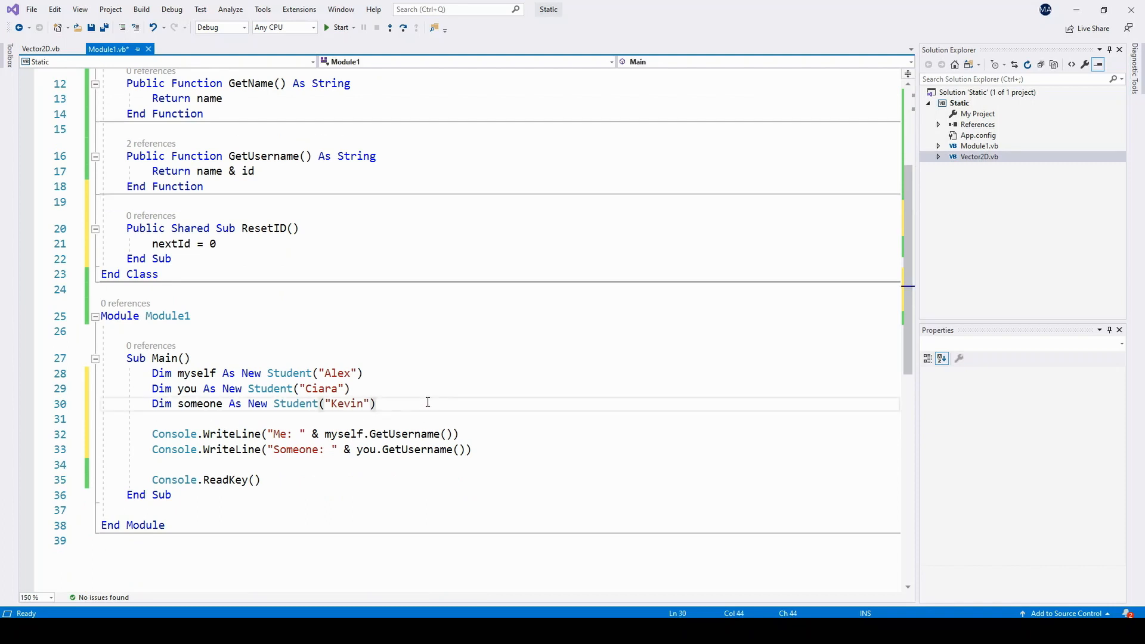
- Try someone. in Main, find ResetID missing, and replace it with Student. instead
text(someone)
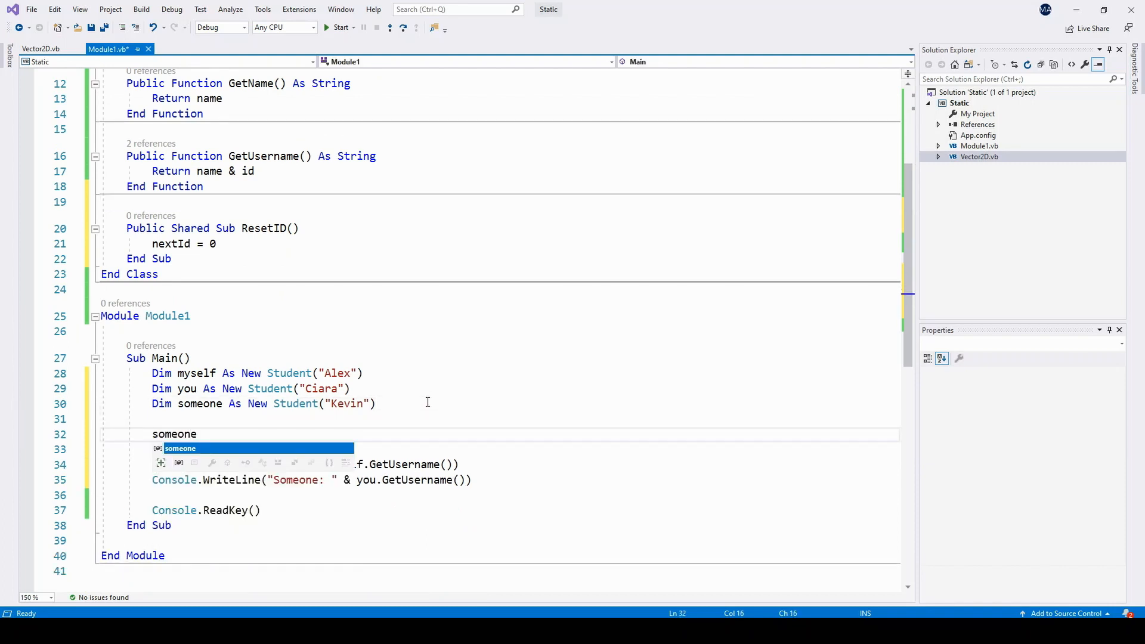
text(.)
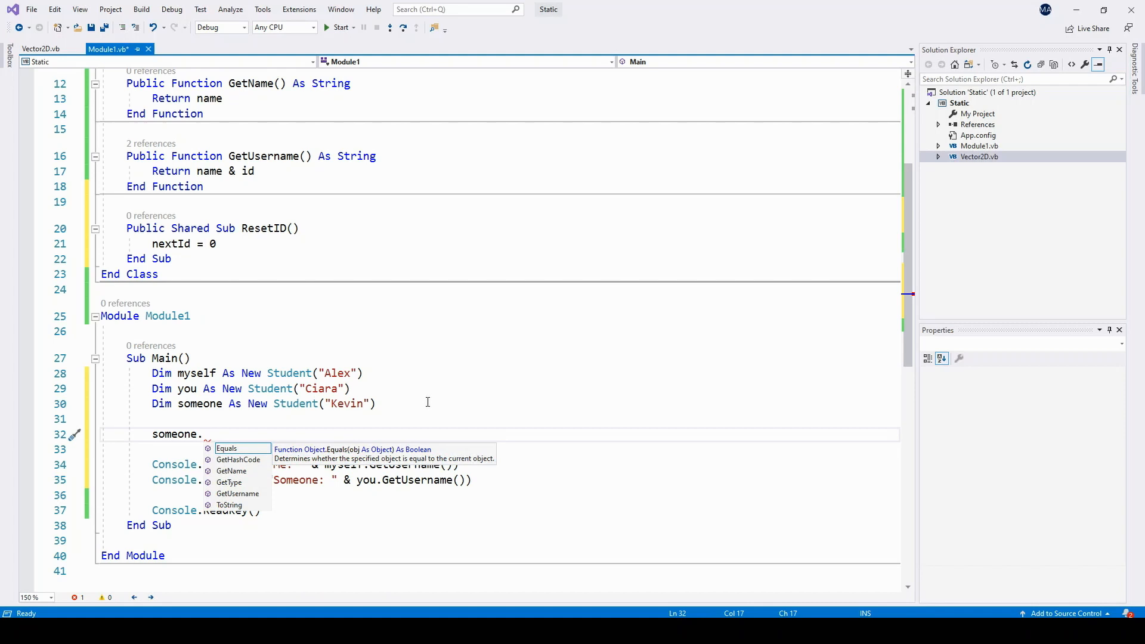
mouse_move(218, 494)
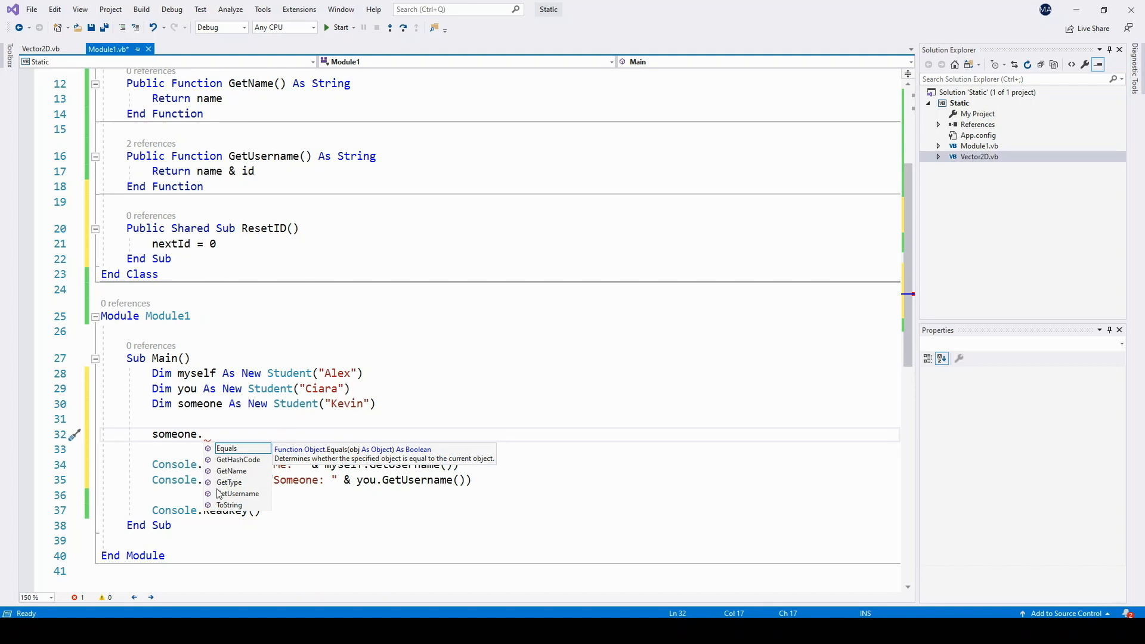
mouse_move(257, 466)
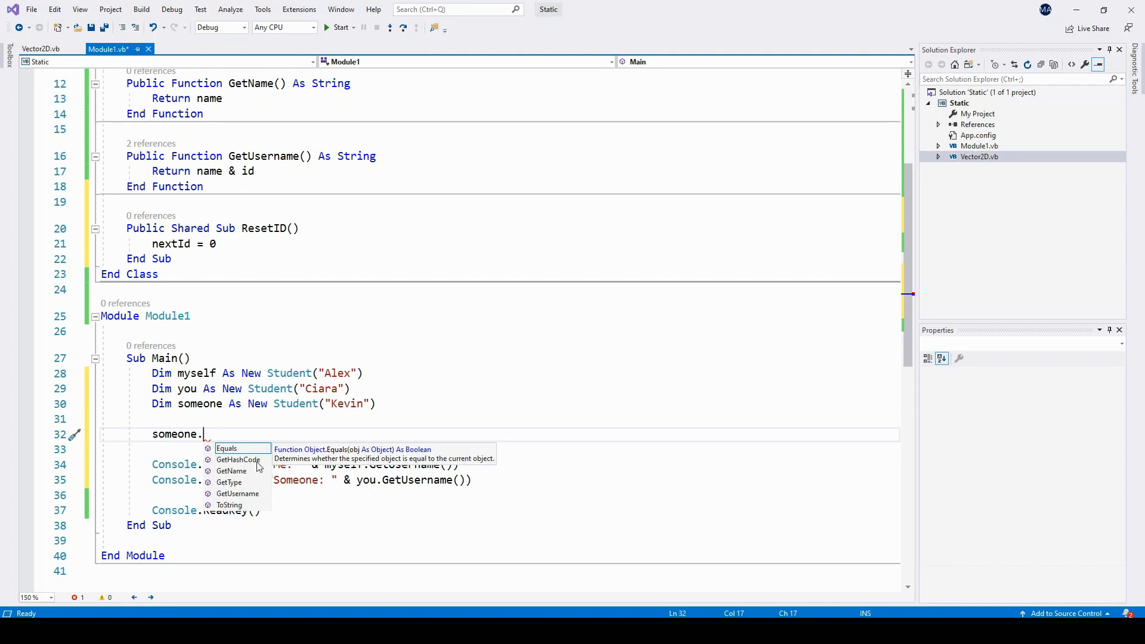
key(Backspace)
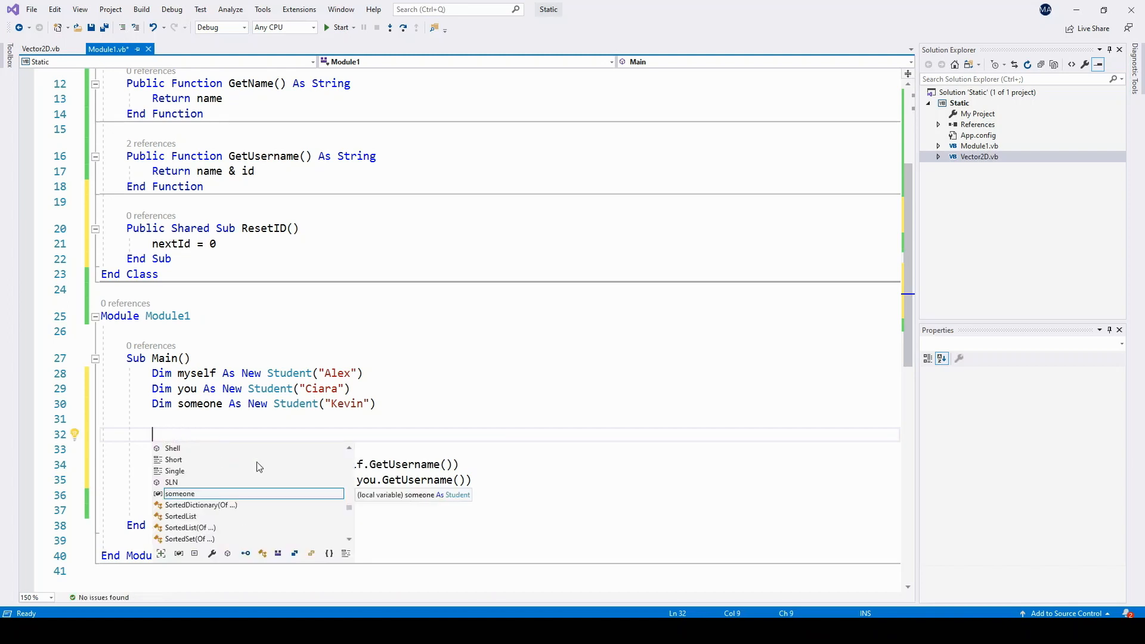
text(Student.)
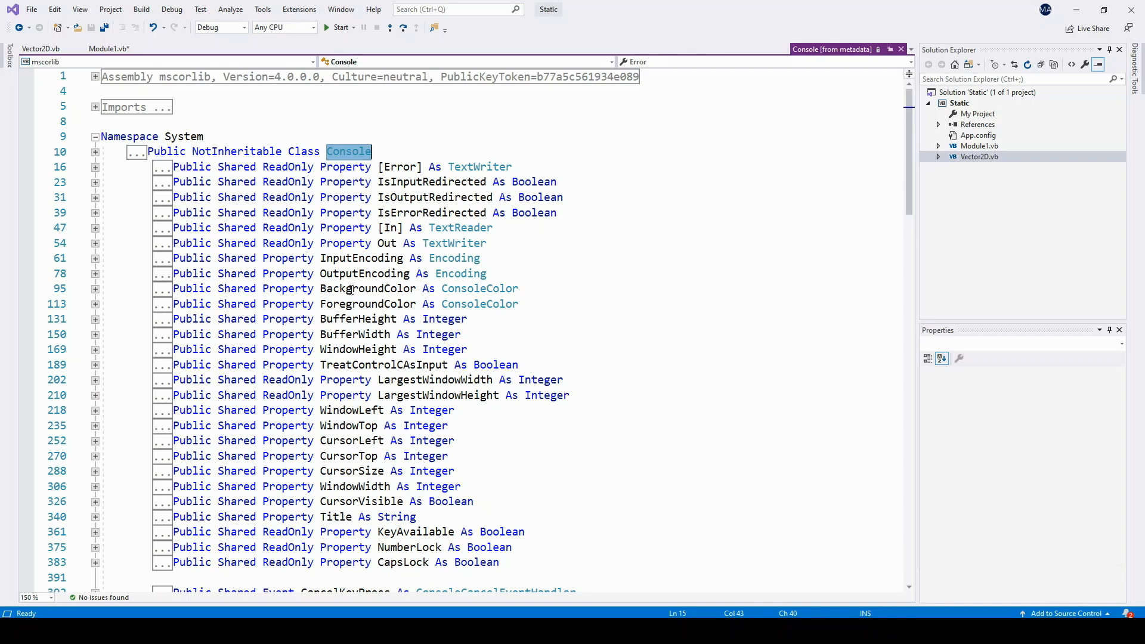
mouse_move(361, 258)
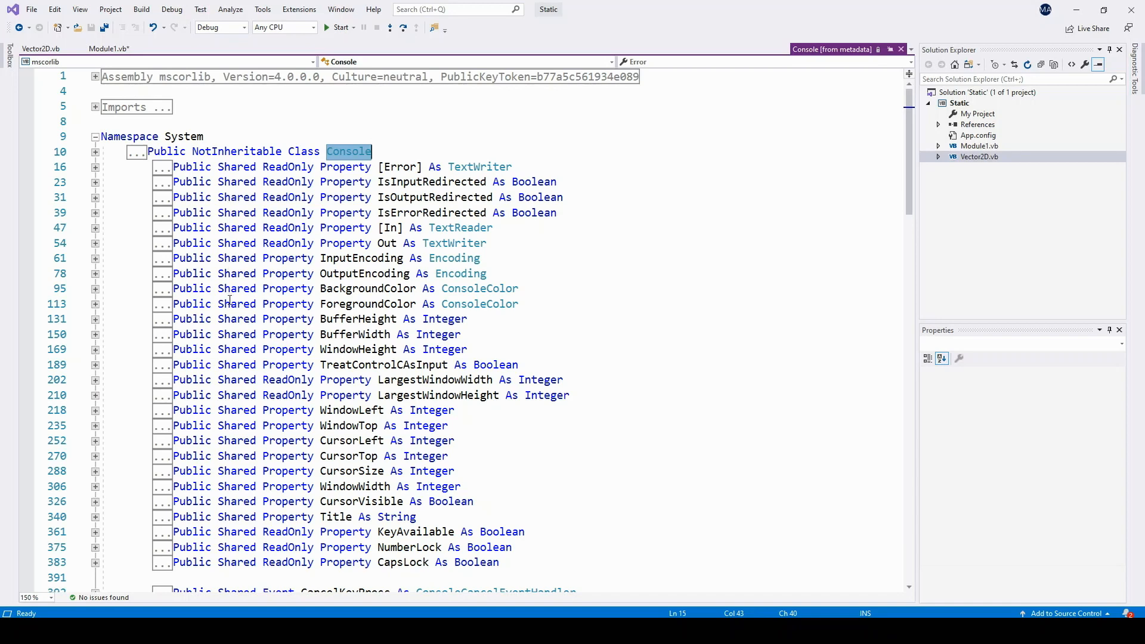
- Browse the Console metadata's shared members, close it and return to Vector2D.vb
scroll(down, 3)
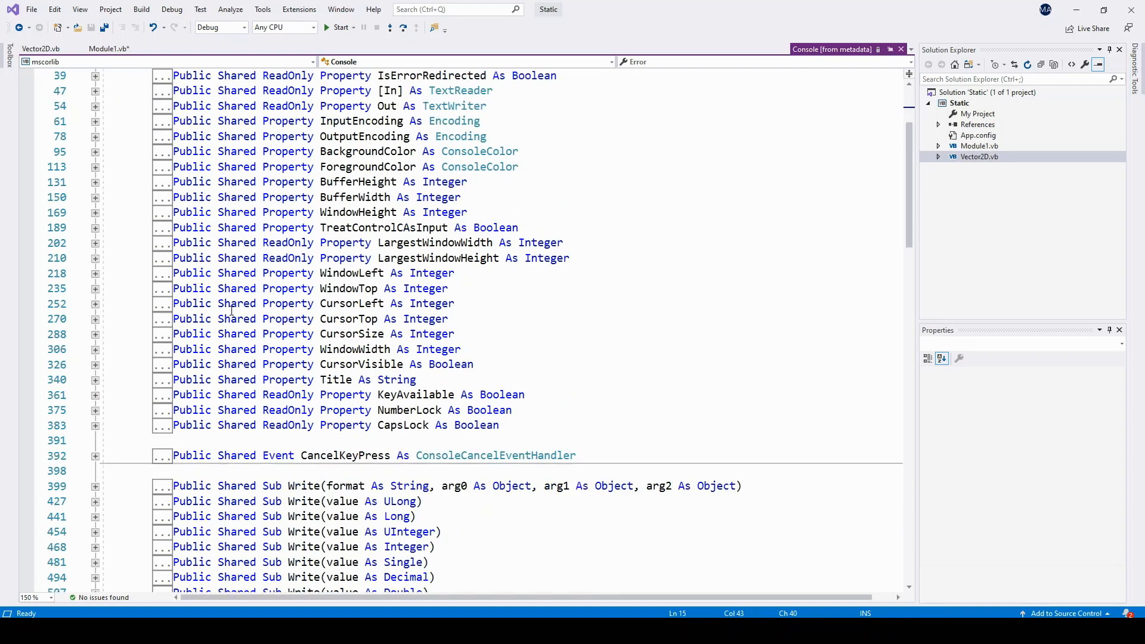
scroll(down, 3)
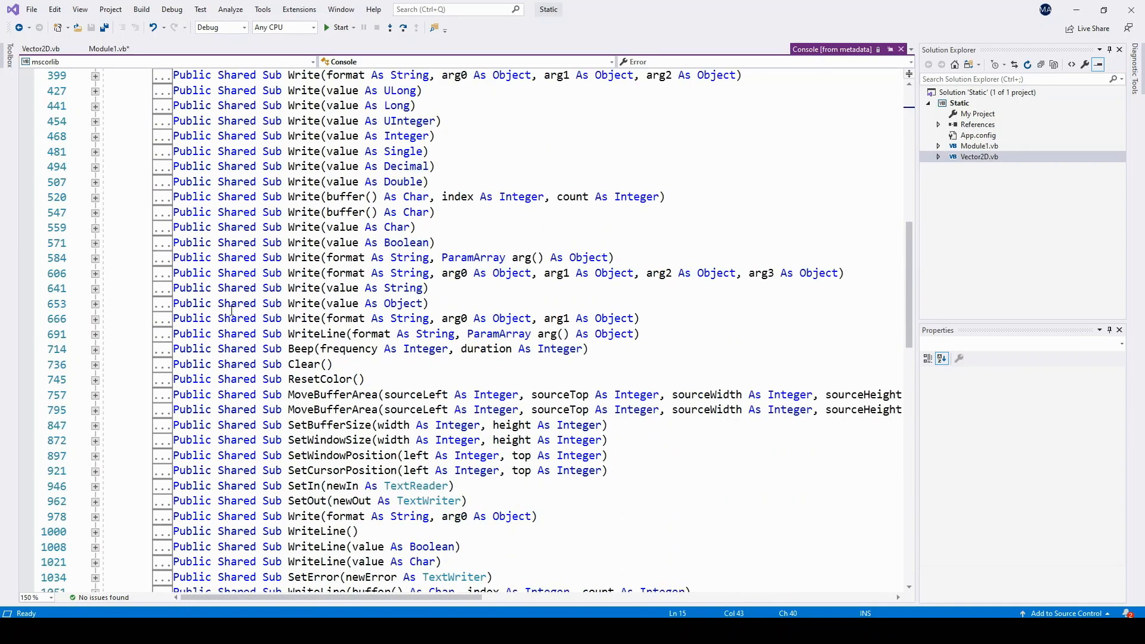
scroll(down, 3)
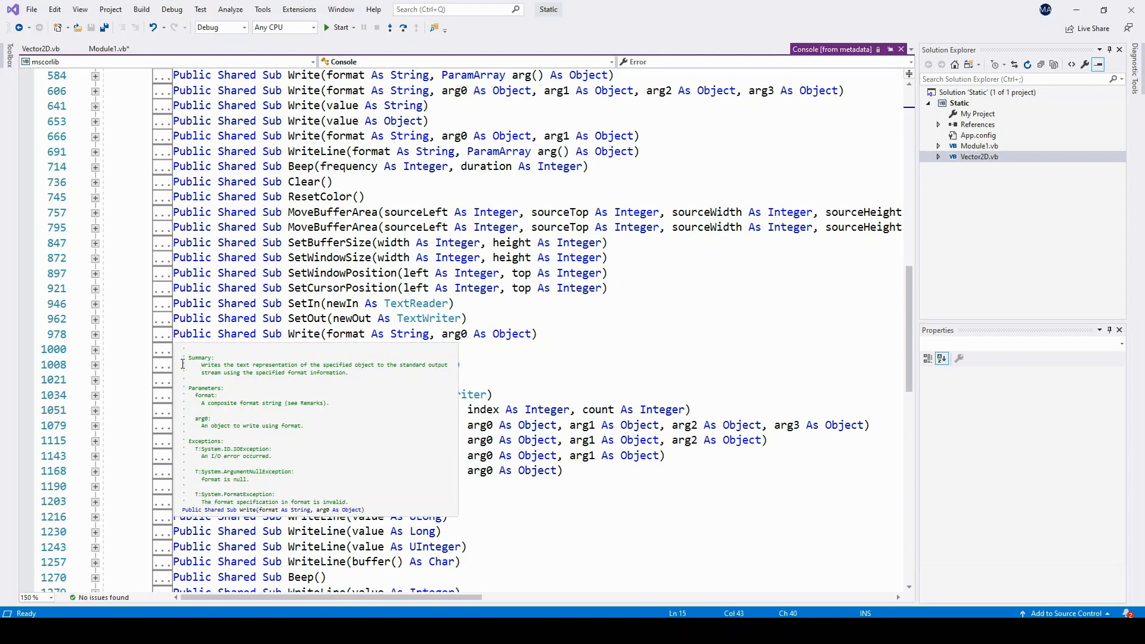
click(317, 348)
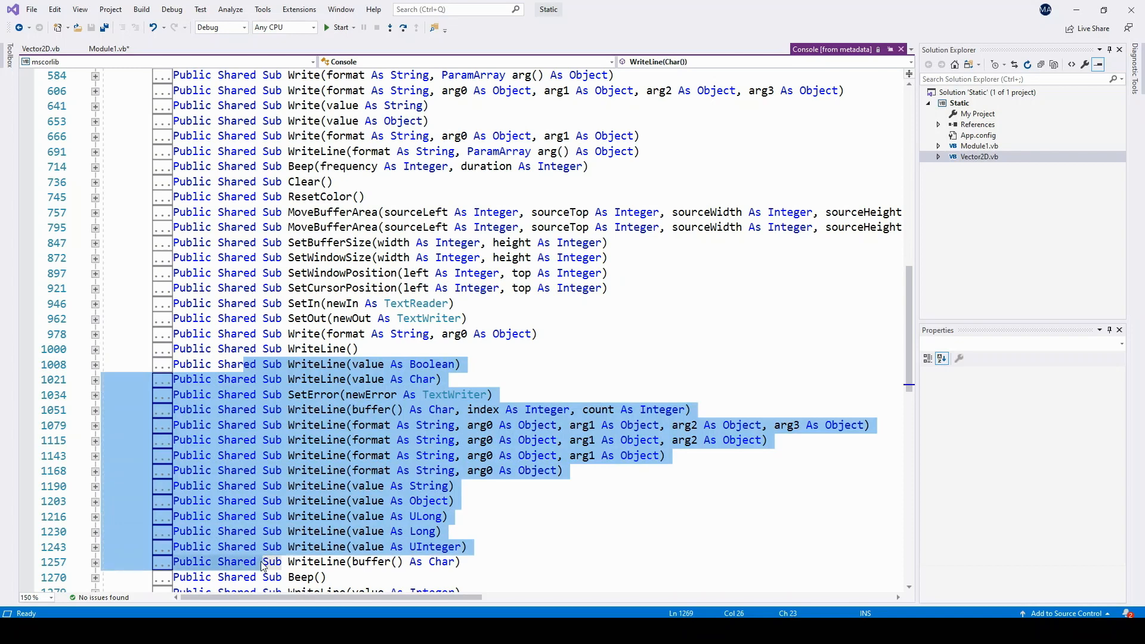
click(40, 49)
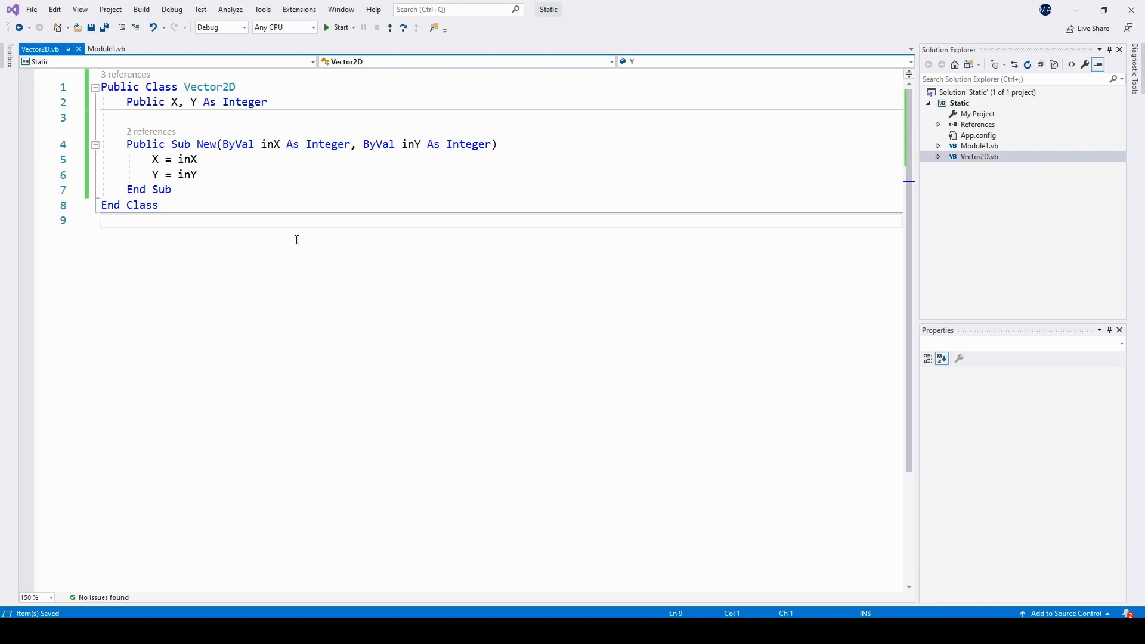
mouse_move(296, 216)
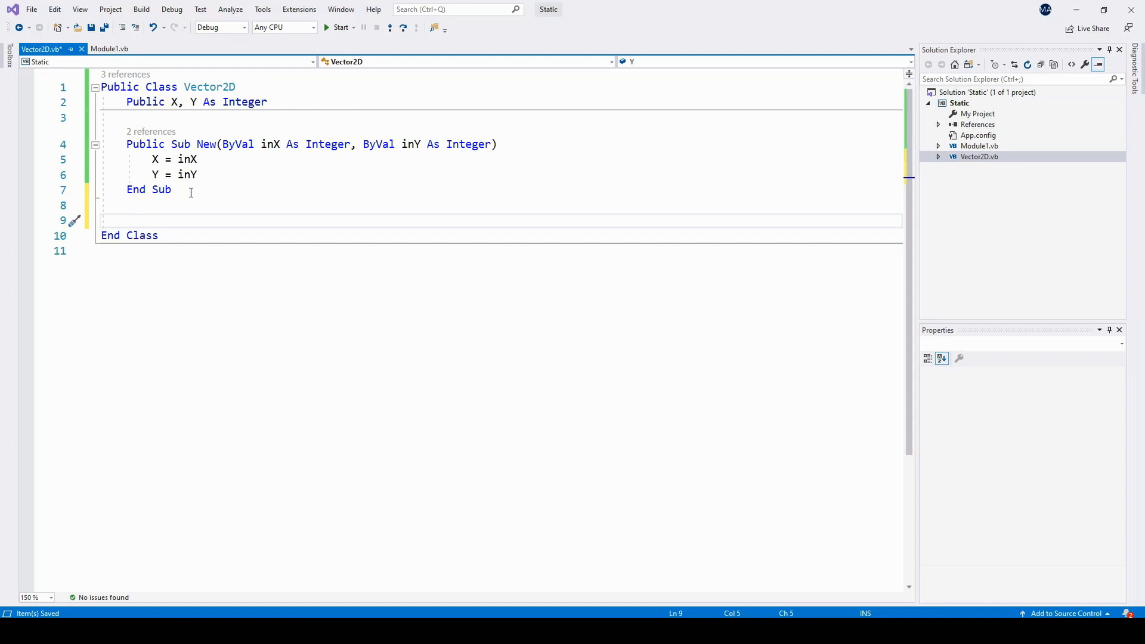
- Write Public Shared Function Magnitude(ByVal u As Vector2D) As Double returning Math.Sqrt(u.X ^ 2 + u.Y ^ 2)
click(128, 220)
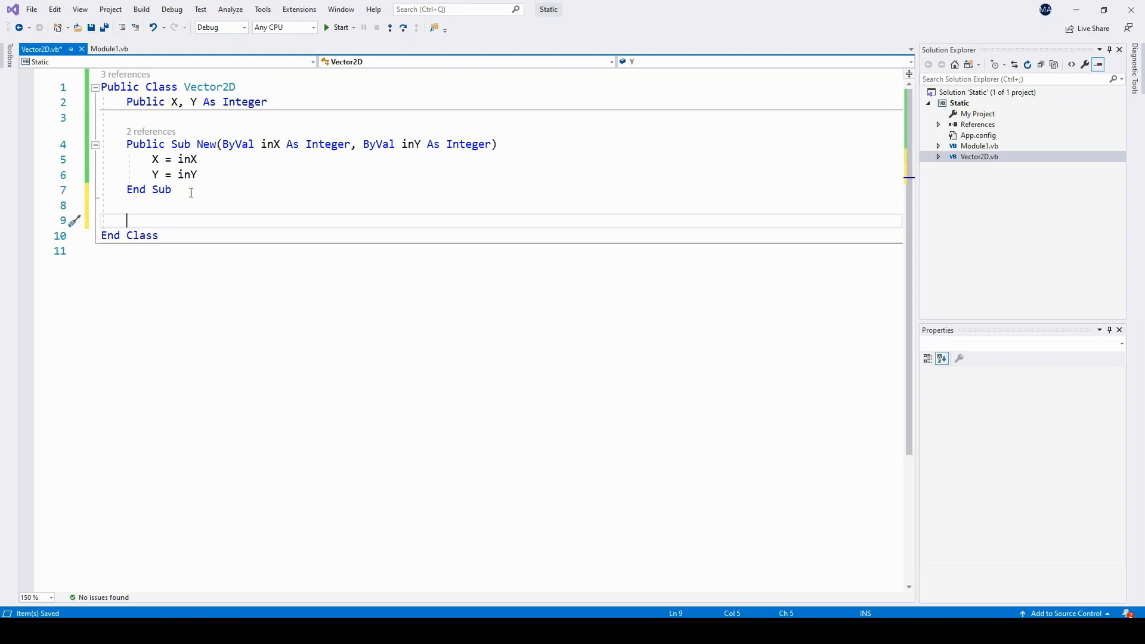
text(p)
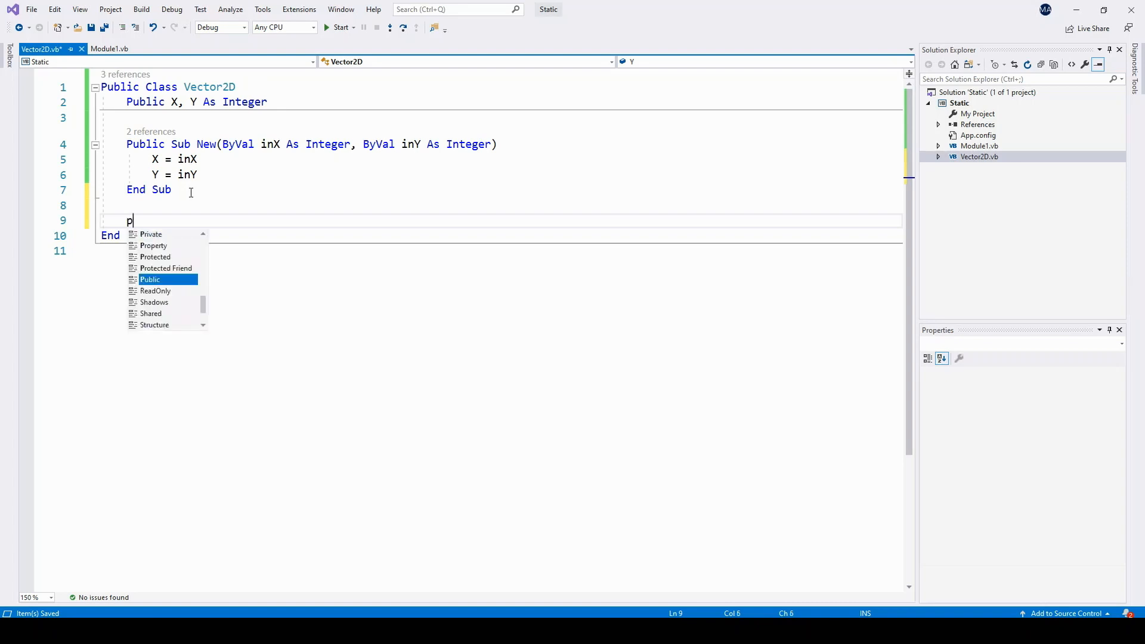
text(ublic shared Function Magnitude(ByVal u As Vector2D) As Double)
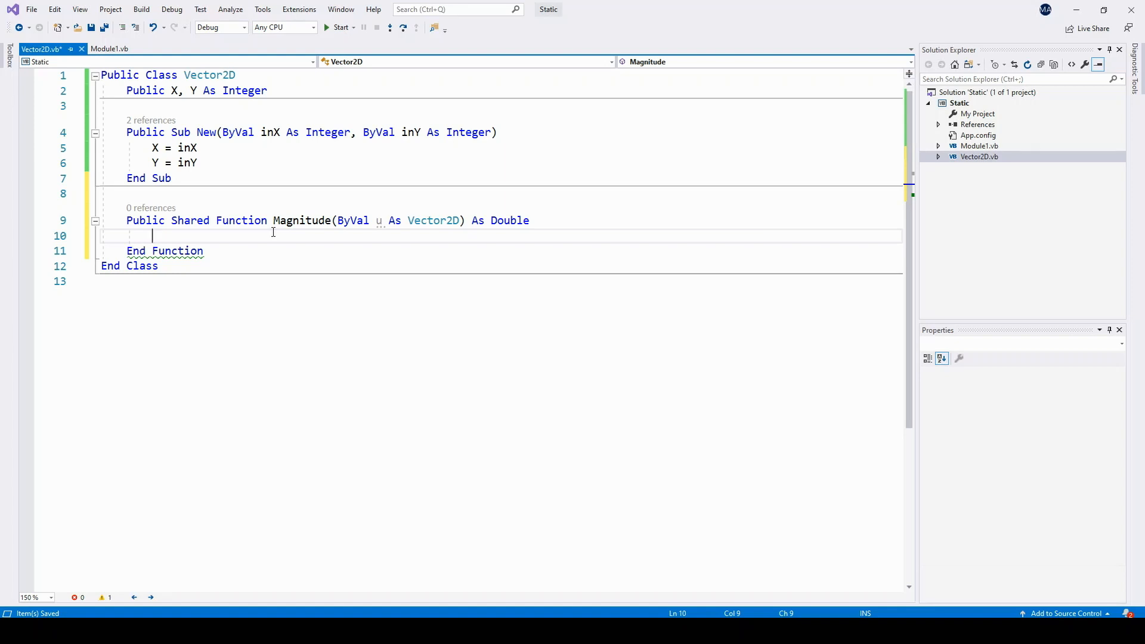
text(Return Math.Sqrt(u.X ^ 2 + u.Y ^ 2))
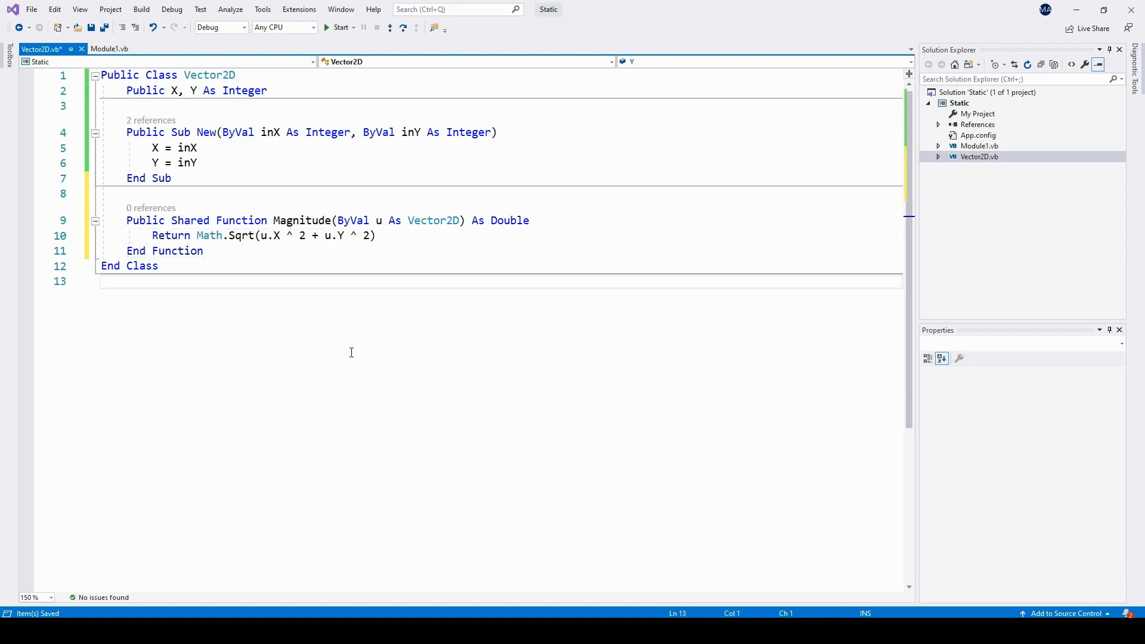
mouse_move(266, 235)
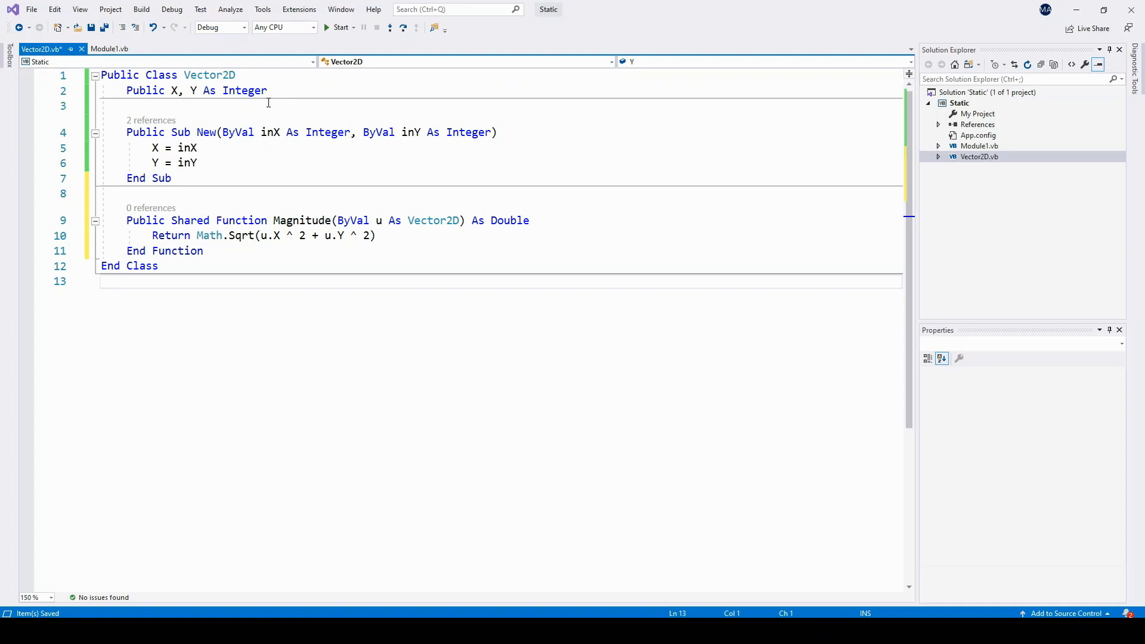
mouse_move(356, 220)
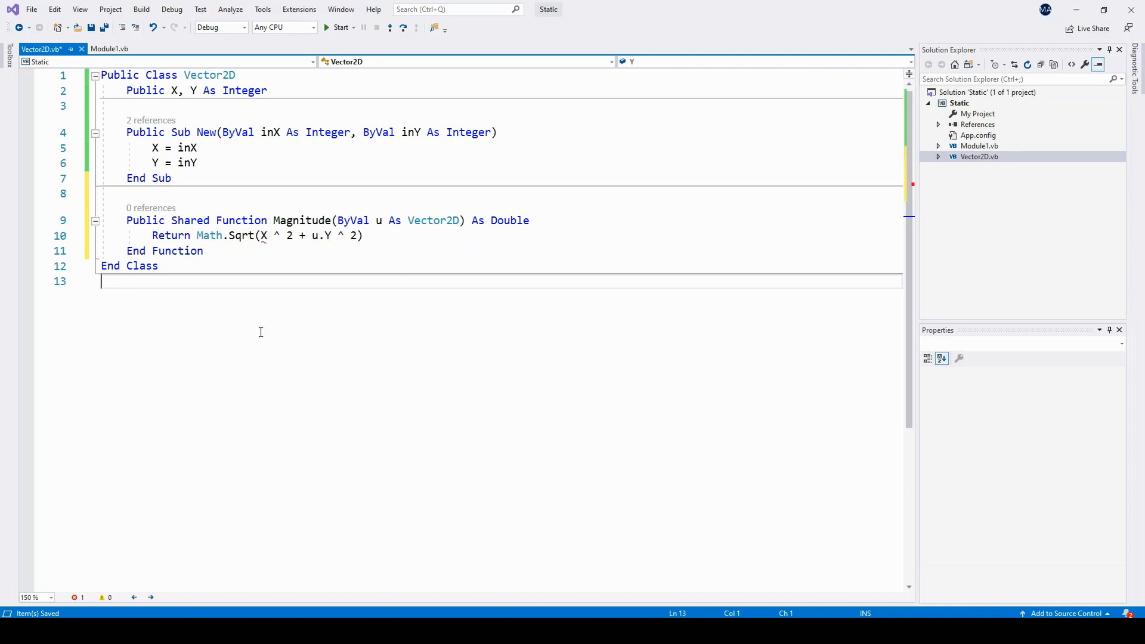
mouse_move(263, 235)
text(u.)
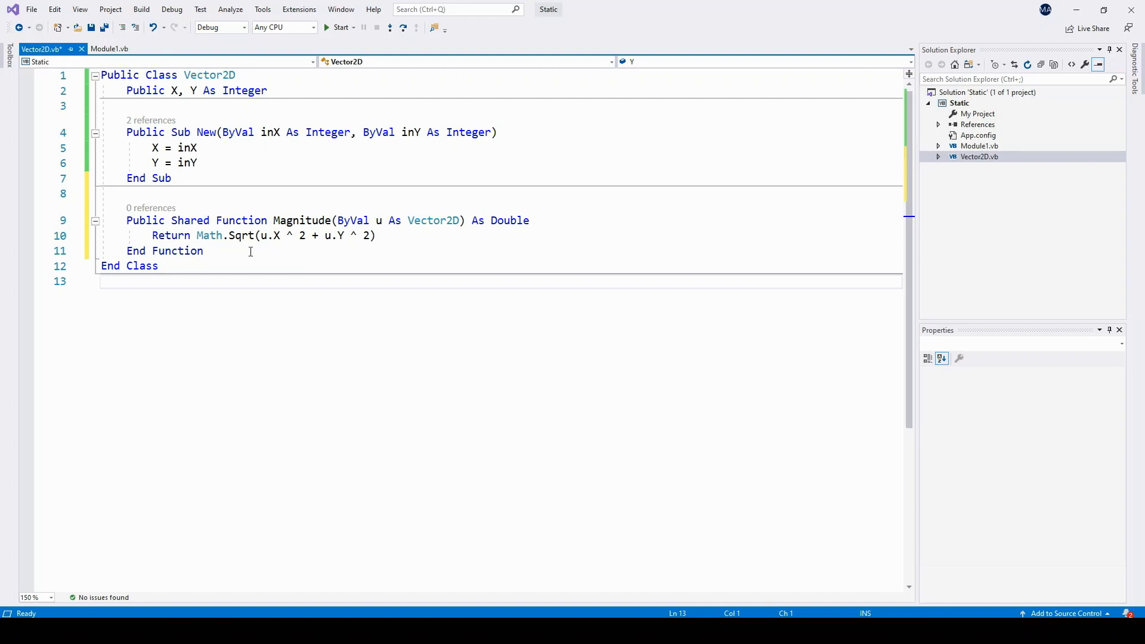
mouse_move(246, 241)
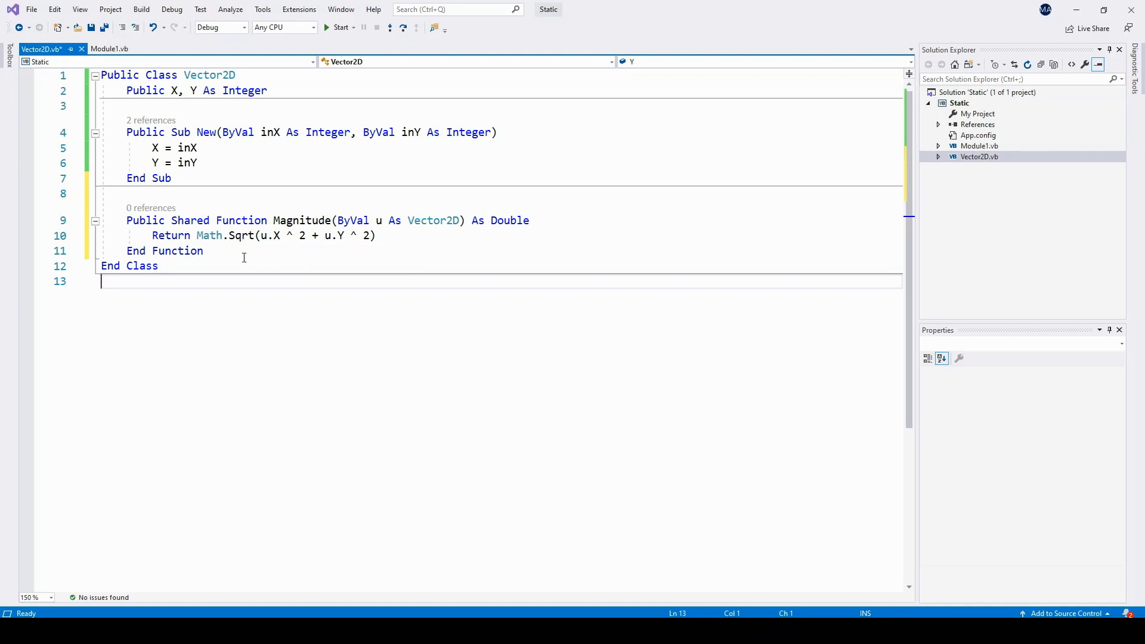
- Inspect the Math class metadata and return to the Vector2D file
double_click(240, 235)
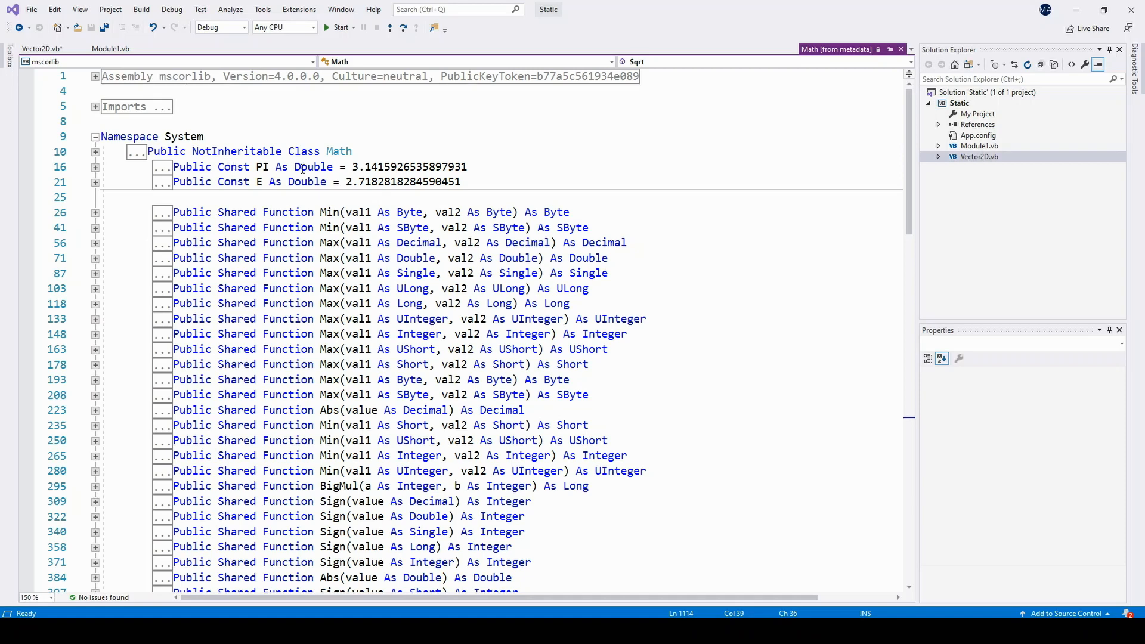
click(36, 49)
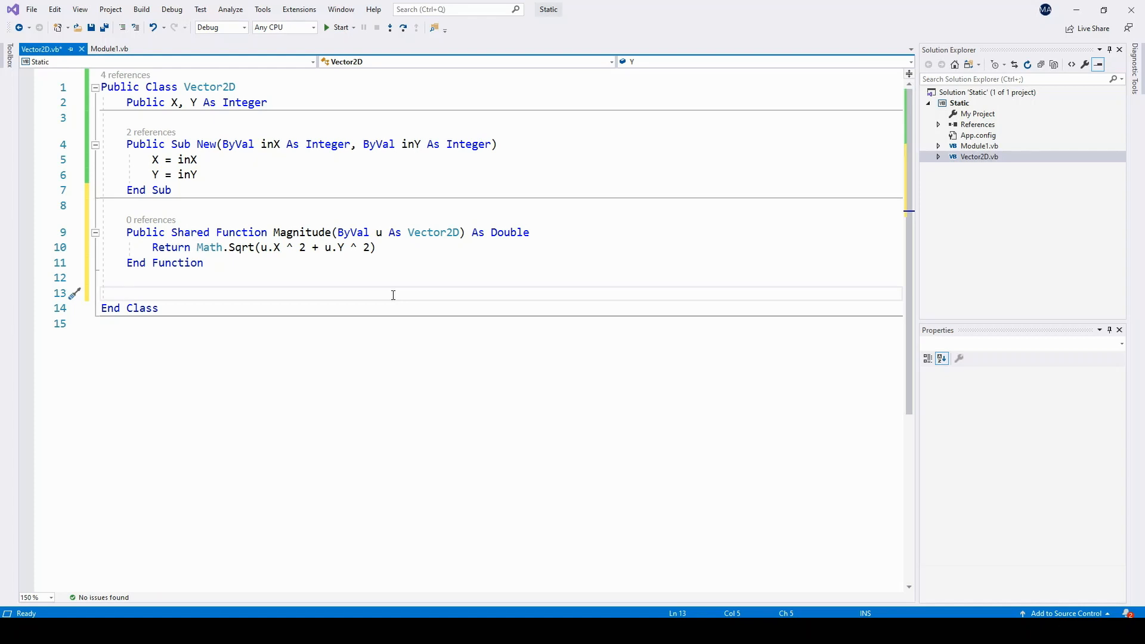
- Write Public Shared Function Add(u, v) returning New Vector2D(u.X + v.X, u.Y + v.Y), then go to Module1
text(Public Shared Function Add(ByVal u As Vector2D, ByVal v As Vector2D) As Vector2D)
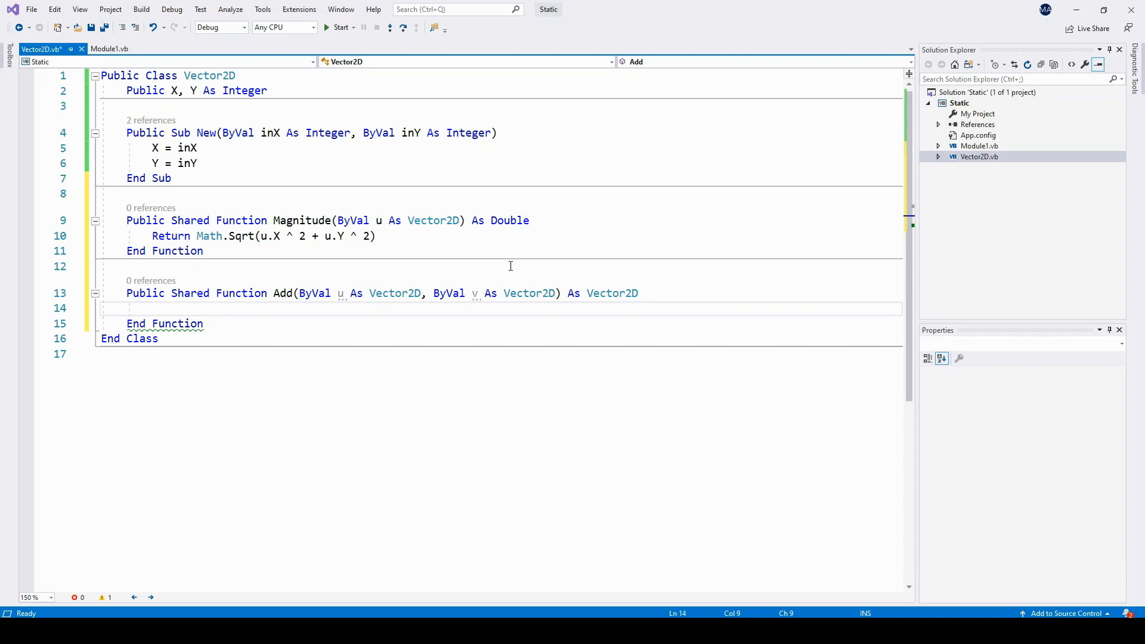
text(ret)
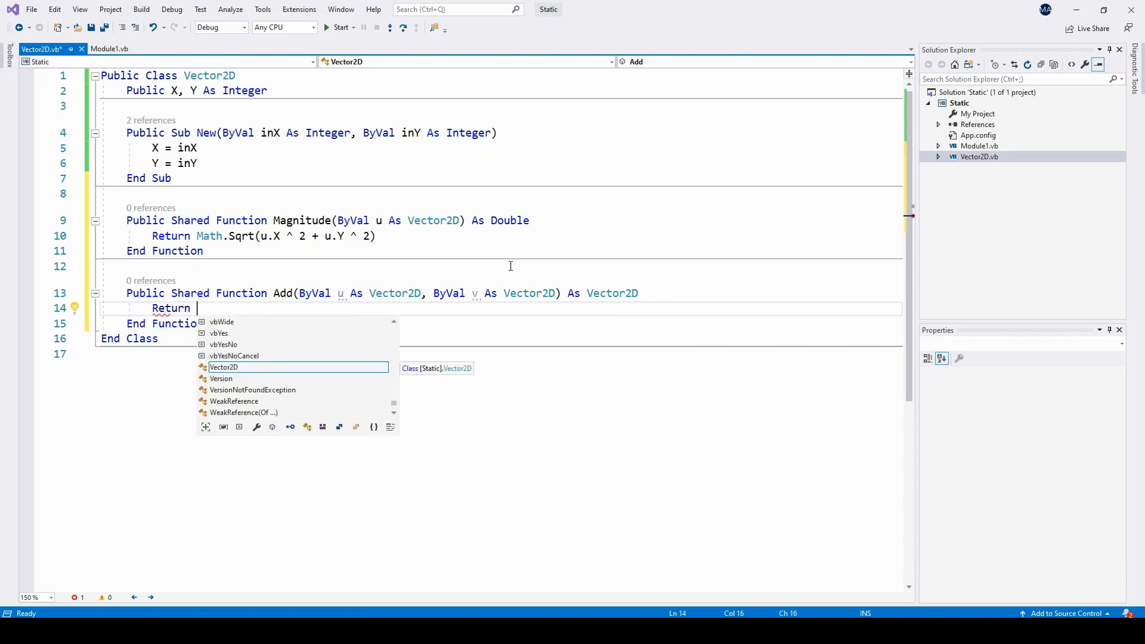
text(New Vector2D())
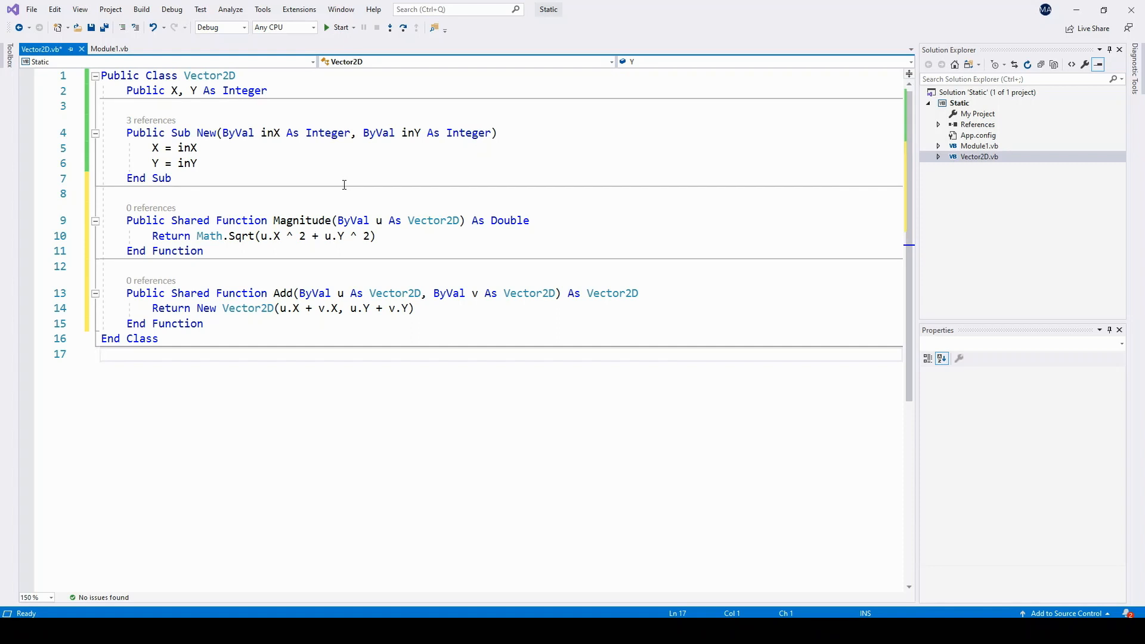
click(107, 354)
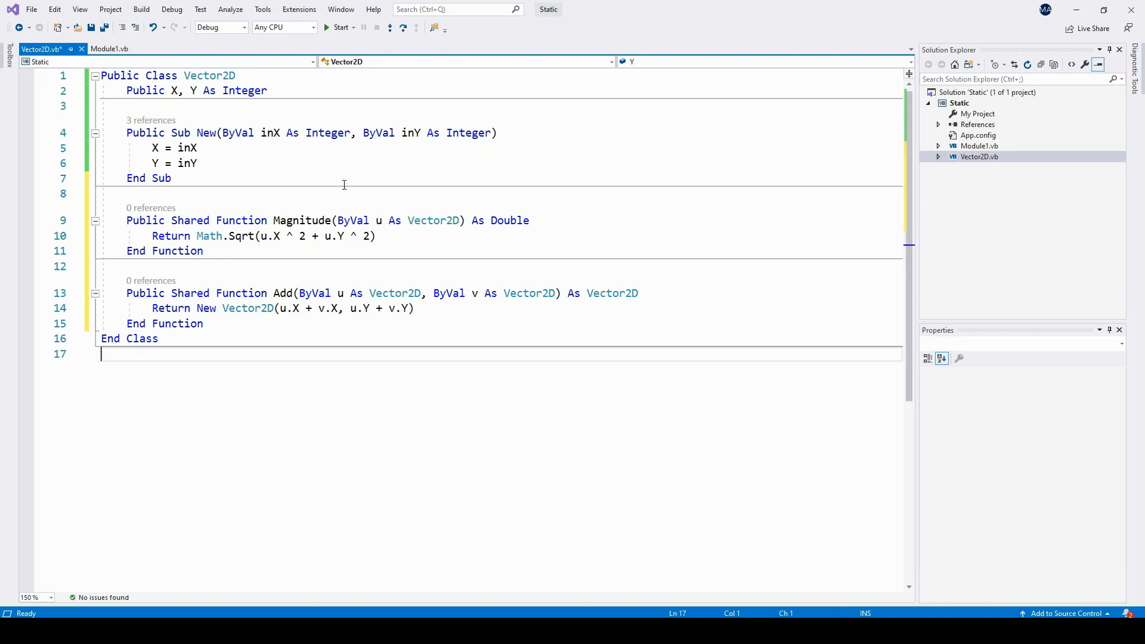
click(110, 49)
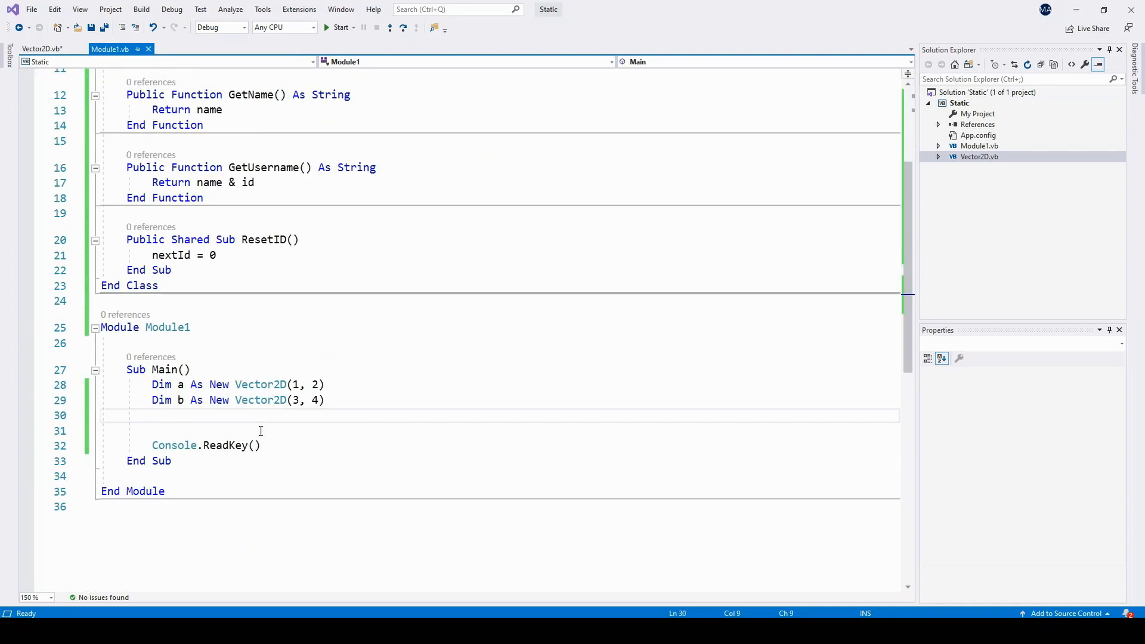
- Write Console.WriteLine(Vector2D.Magnitude(Vector2D.Add(a, b))) on the blank line in Sub Main
text(Console.WriteLine())
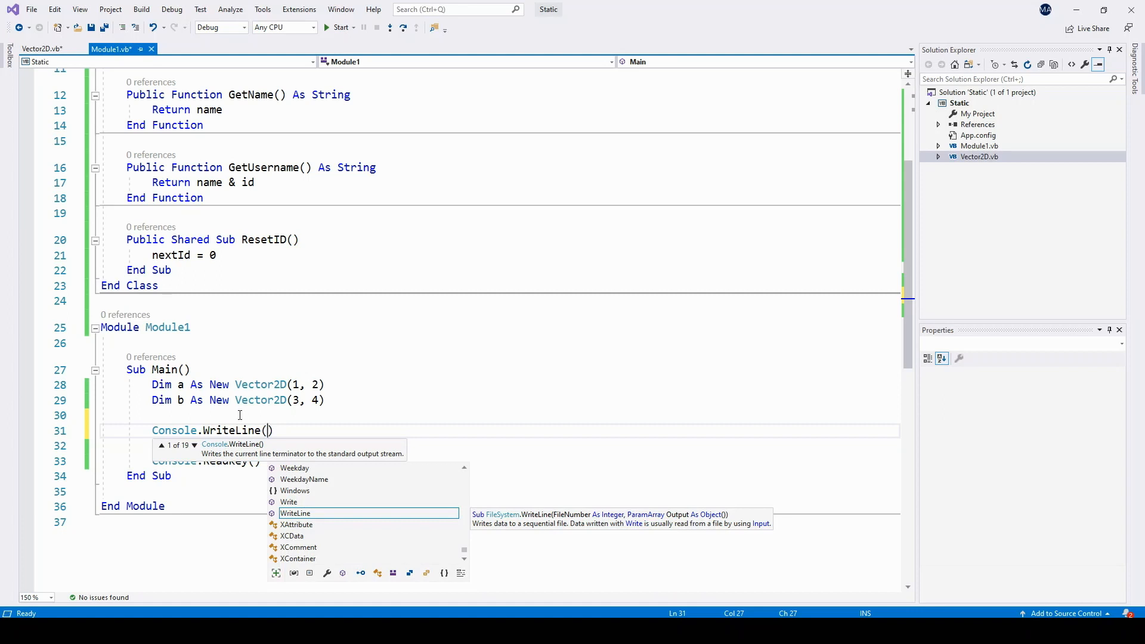
text(Vector2D`.)
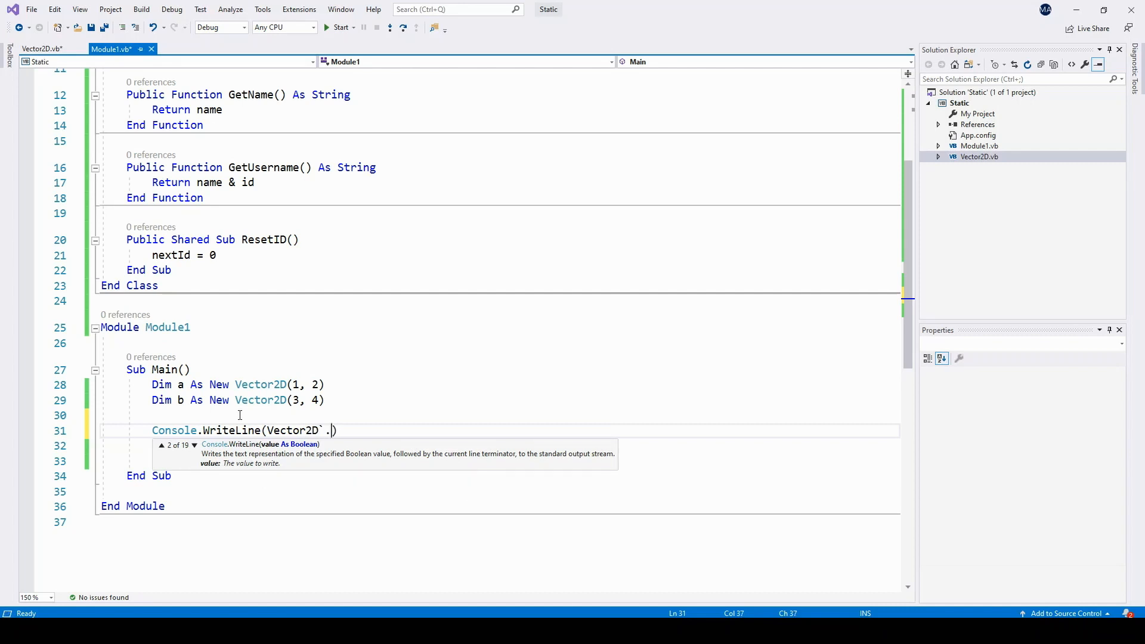
text(ma)
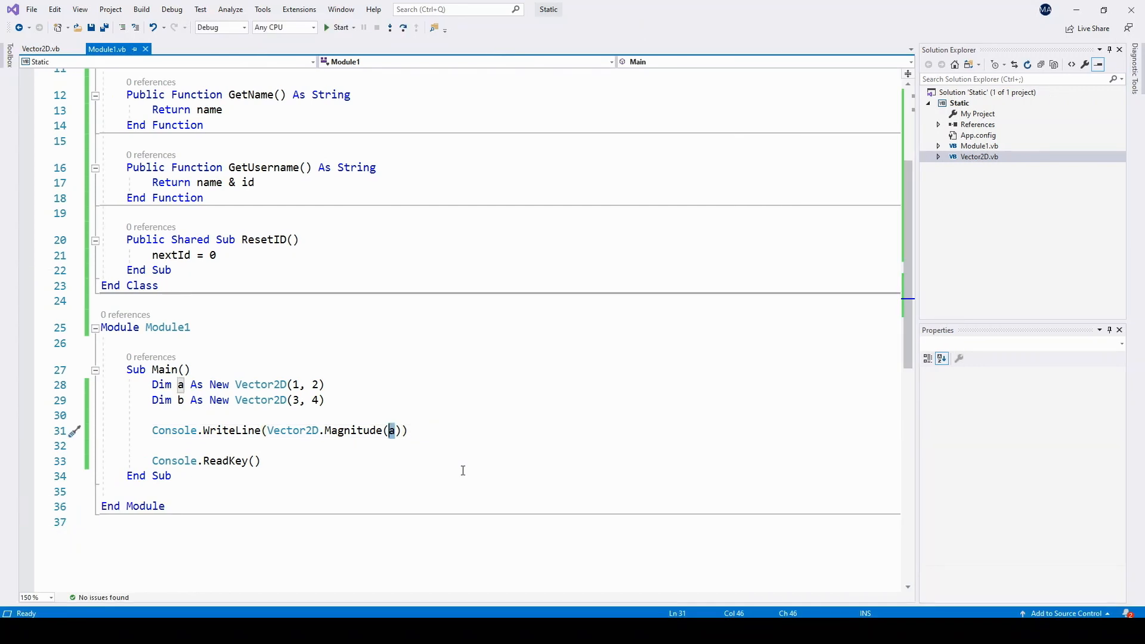
text(Vector2D.Add(a, b))
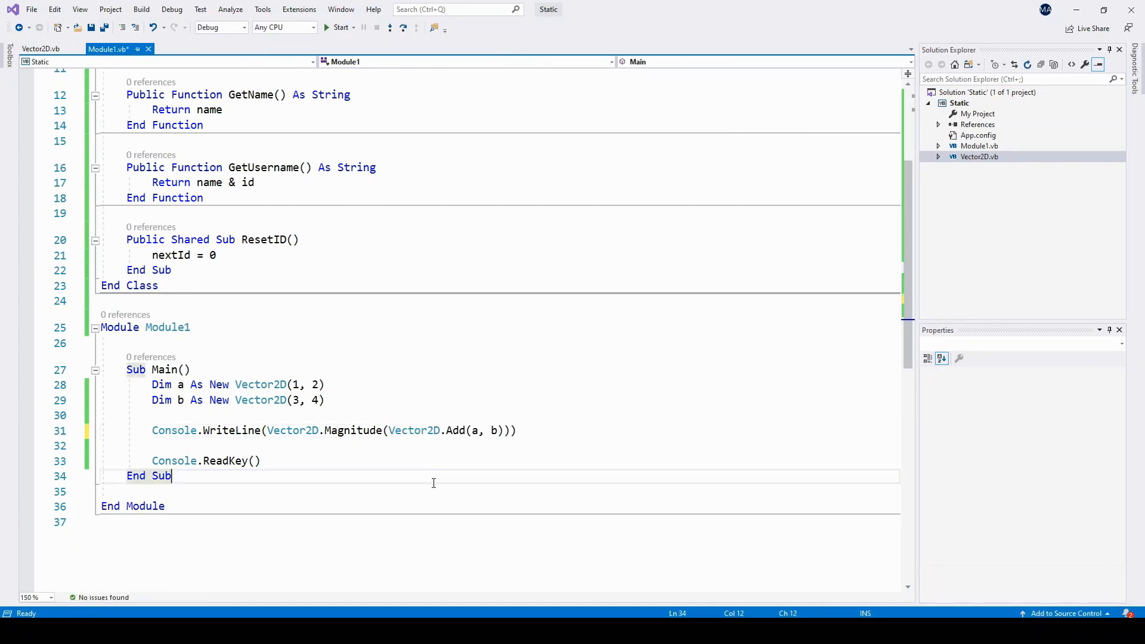